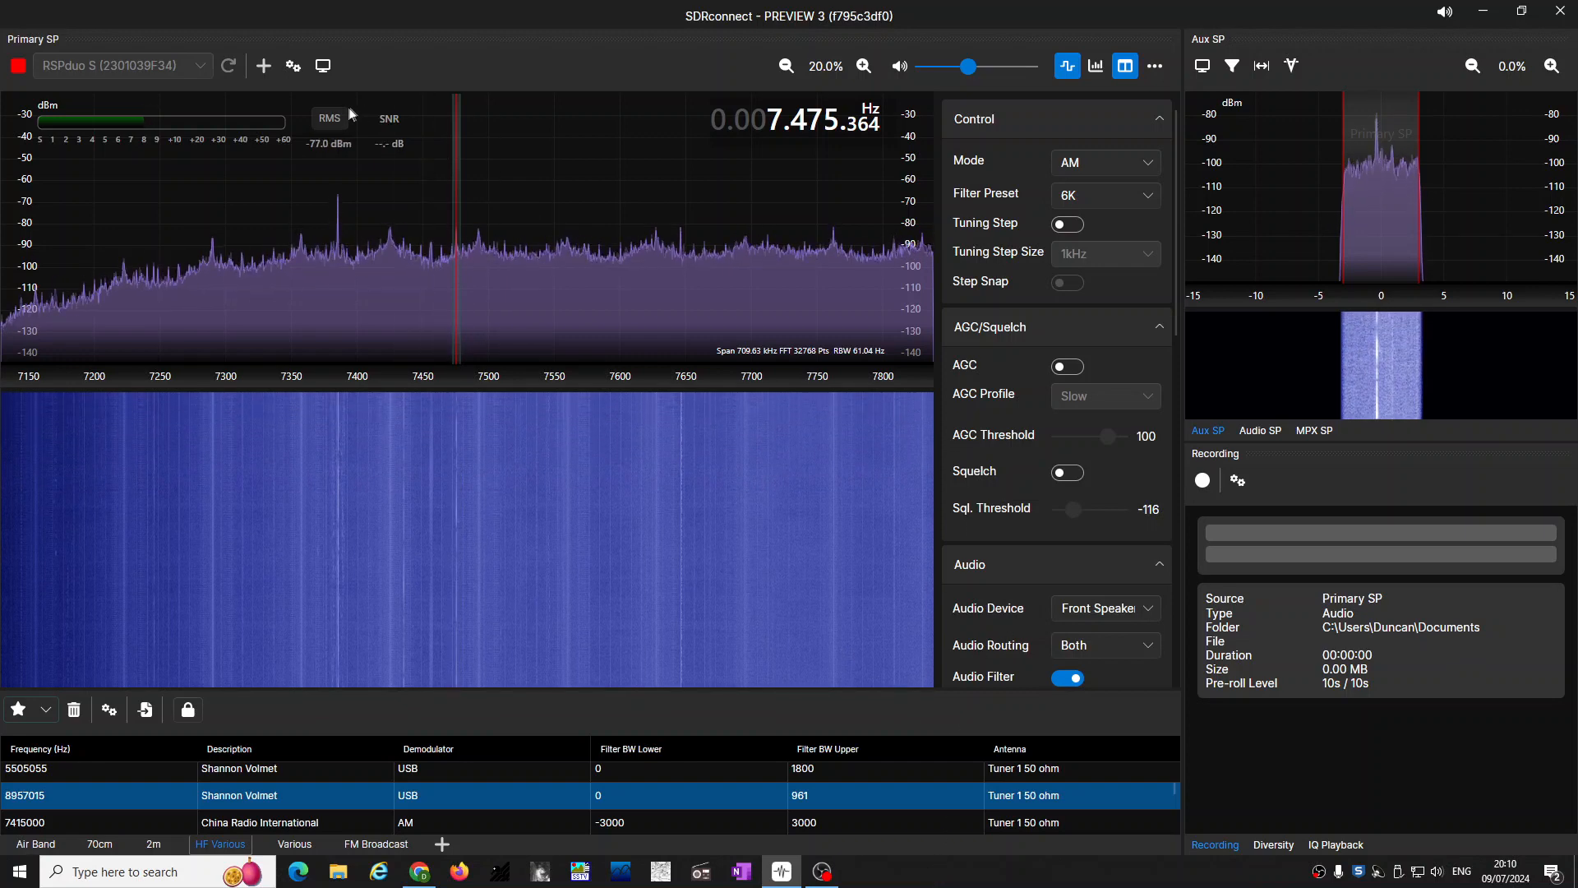
pyautogui.moveTo(294, 66)
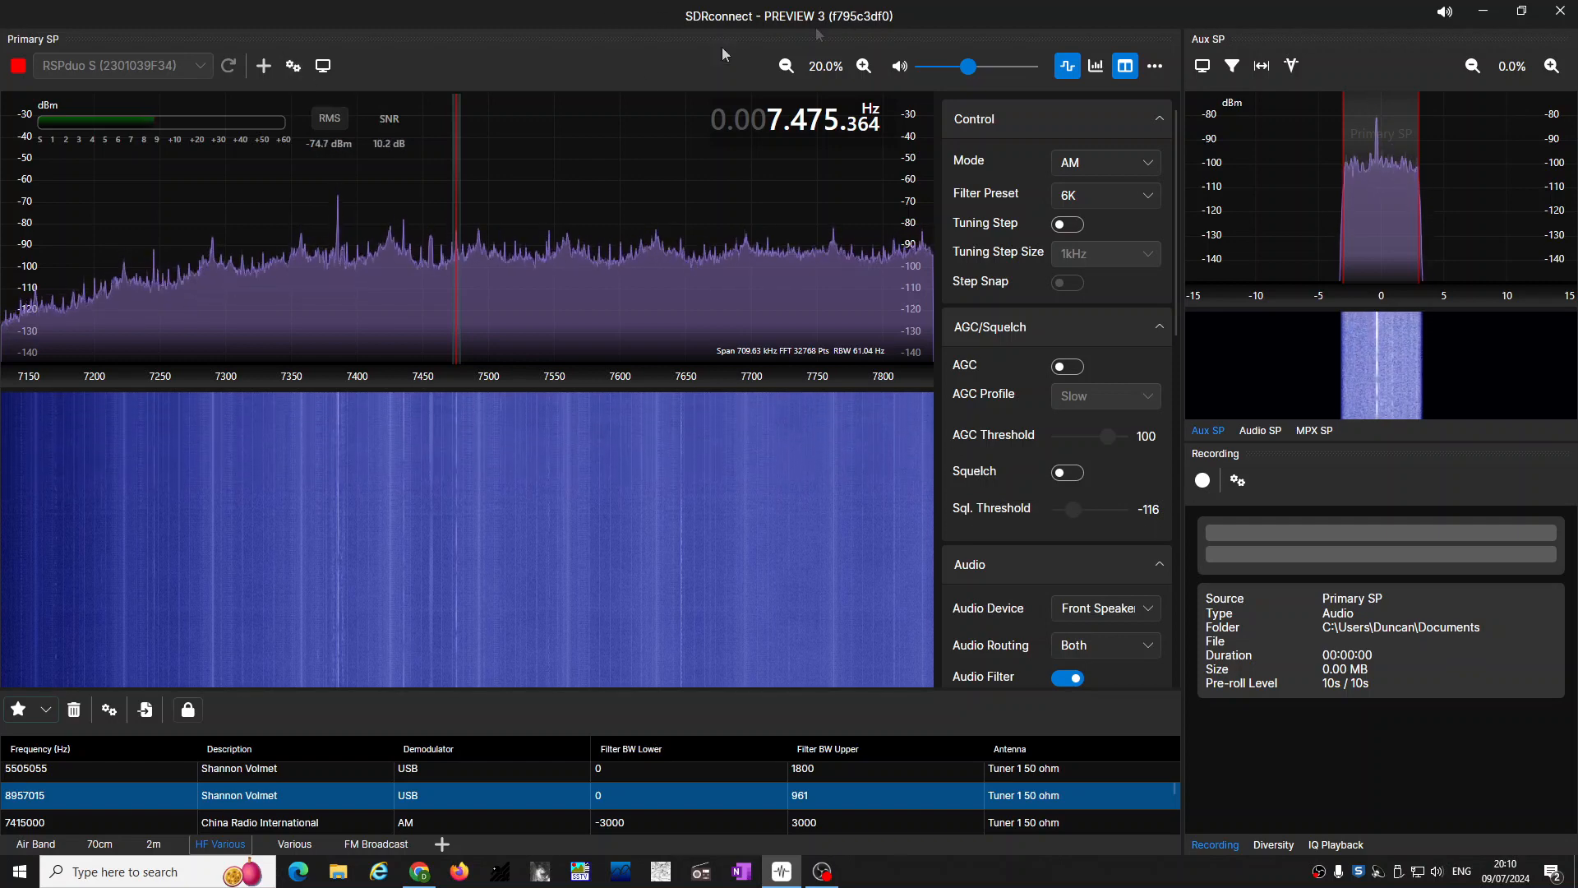
pyautogui.moveTo(291, 65)
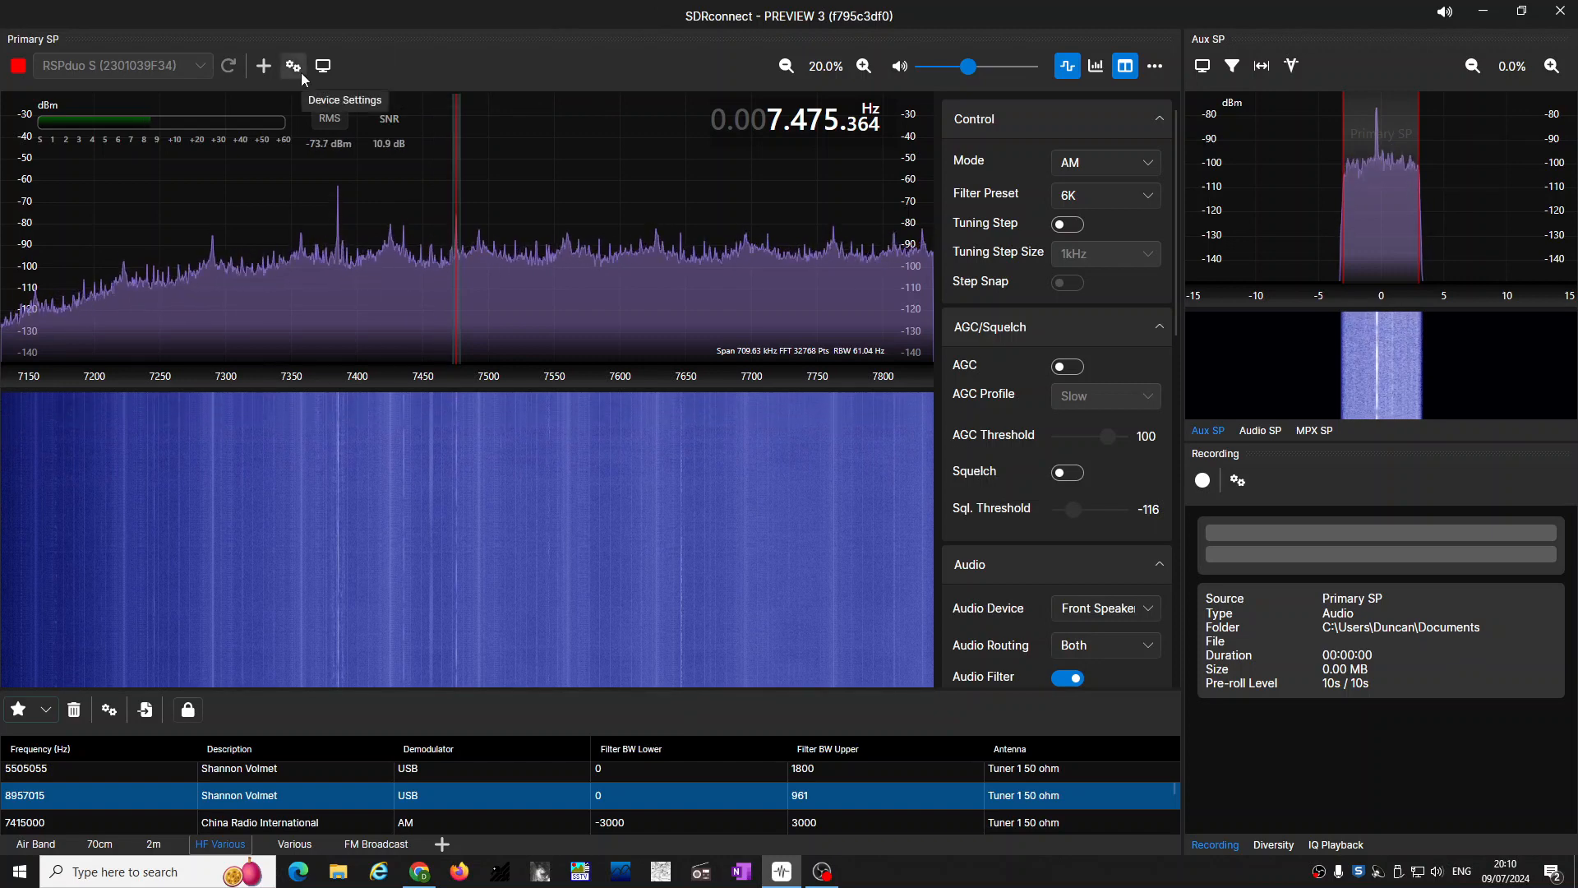
pyautogui.moveTo(167, 86)
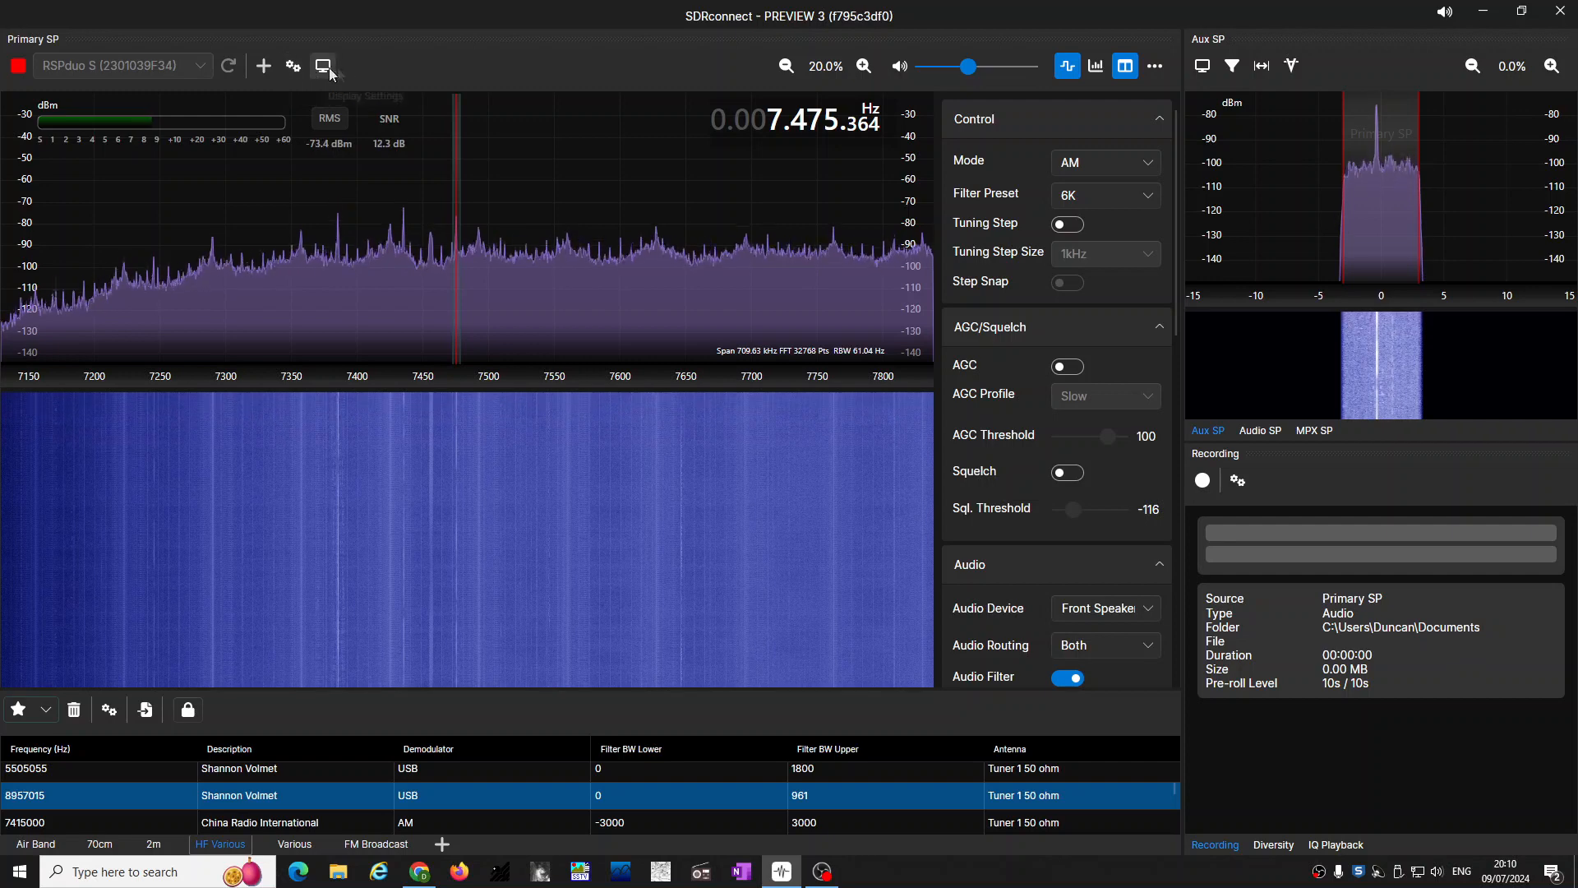
pyautogui.moveTo(292, 66)
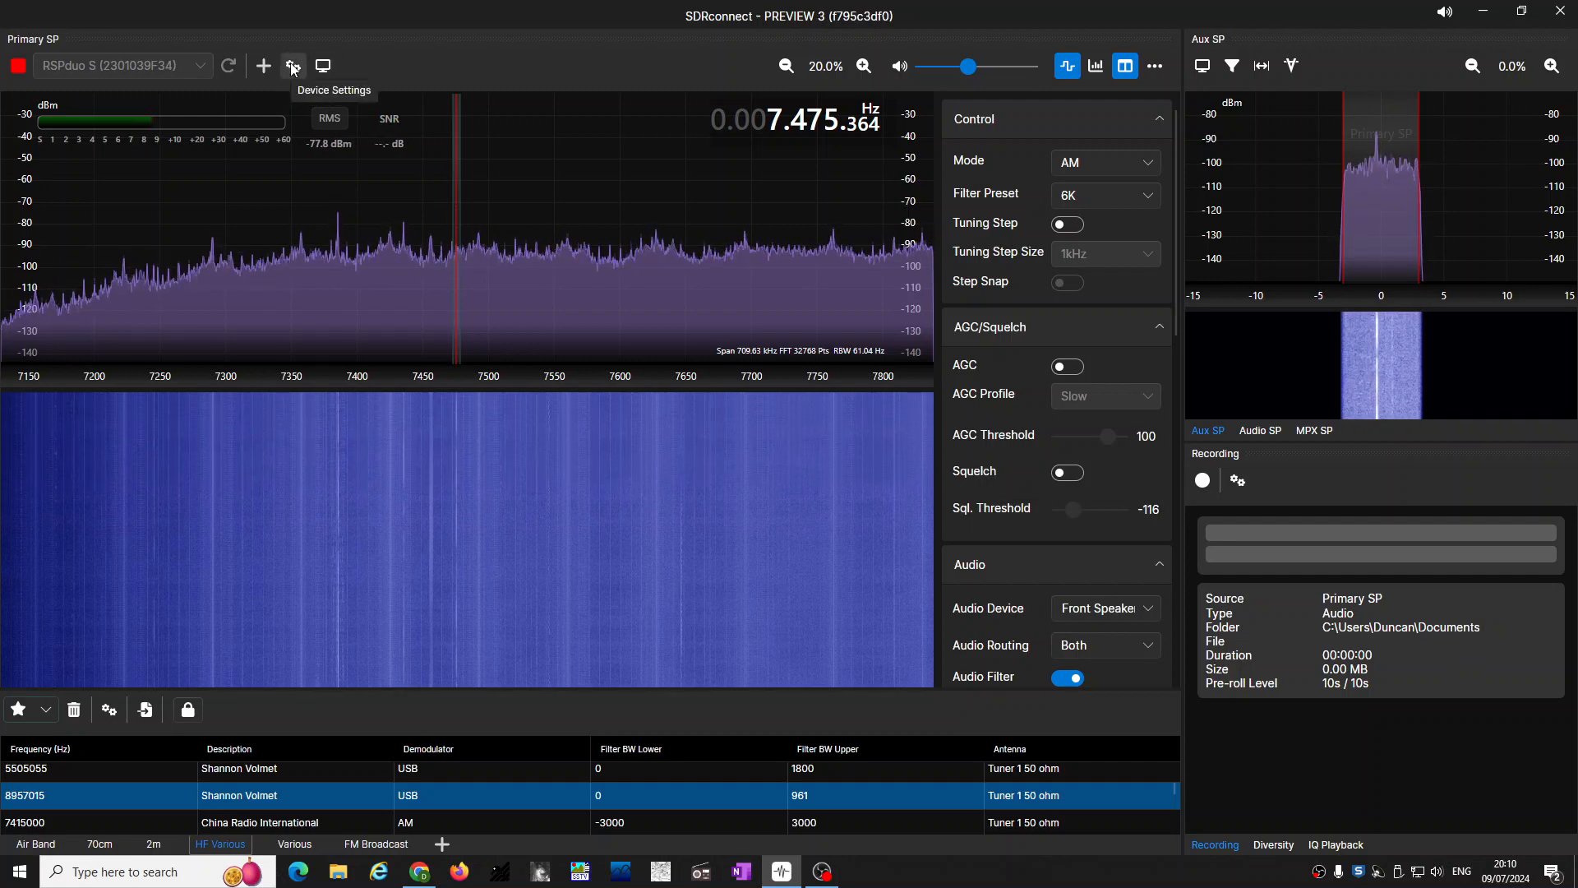
# Open the RSPduo device settings and switch the antenna to Tuner 2 50 ohm, then back to Tuner 1
pyautogui.click(293, 65)
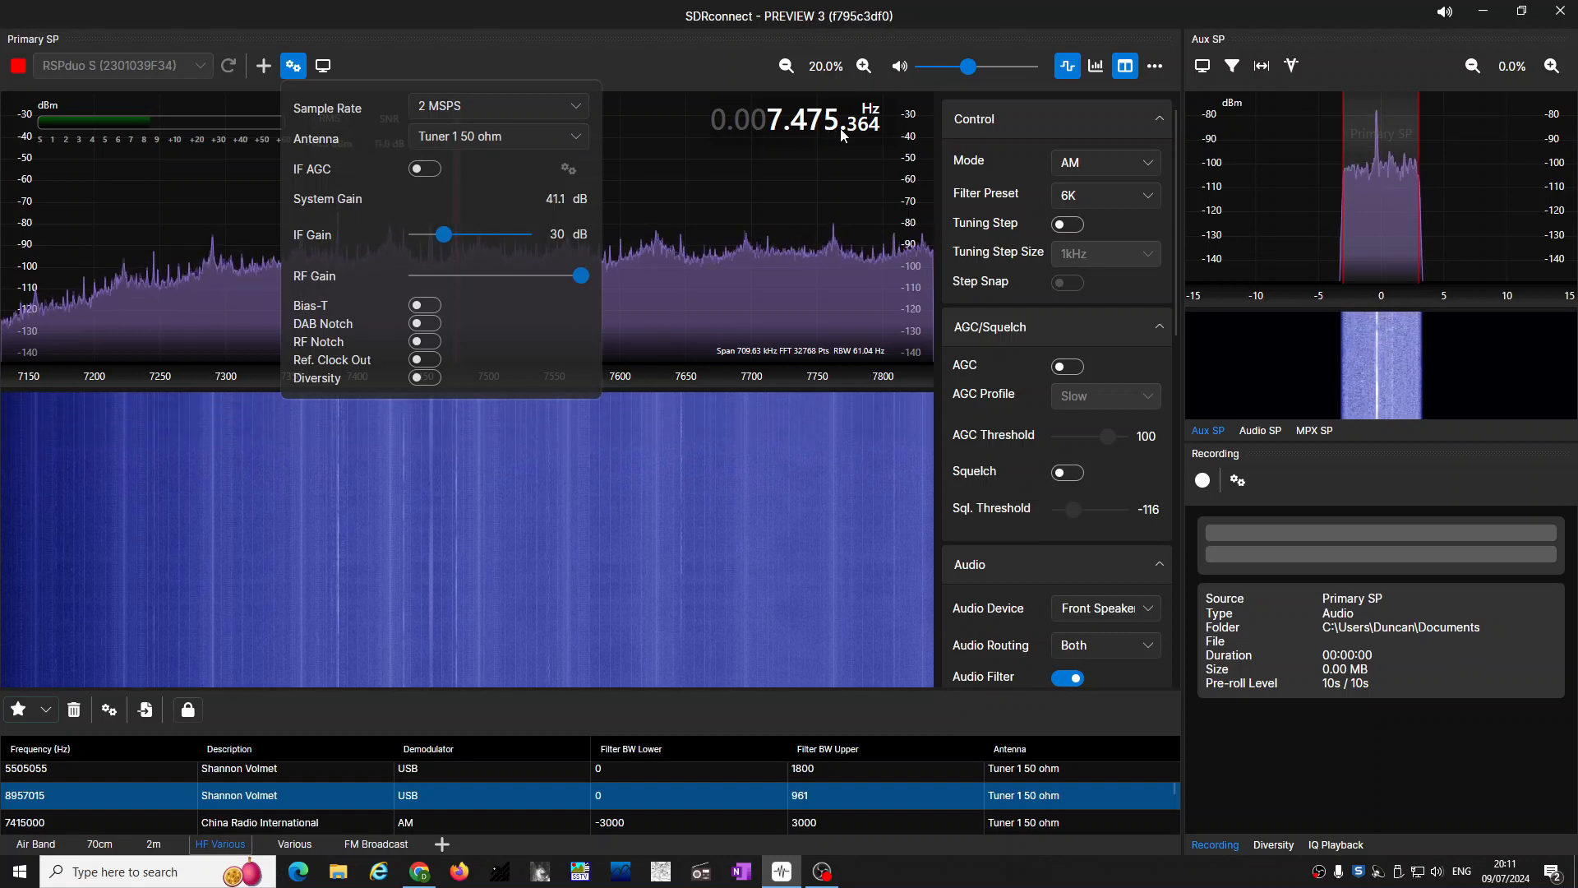
pyautogui.moveTo(754, 96)
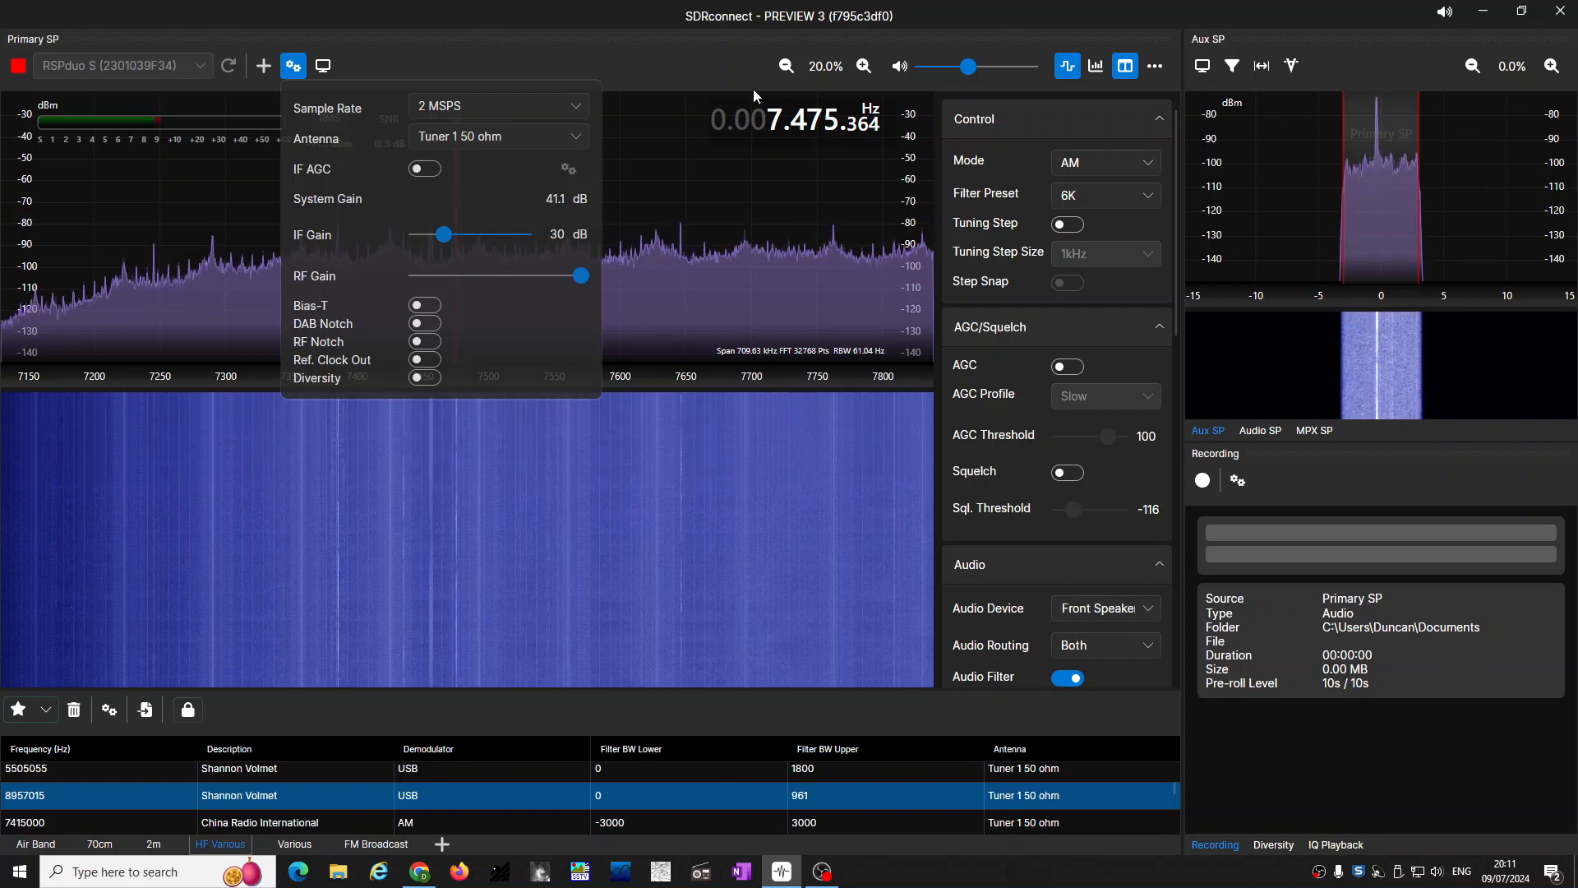
pyautogui.moveTo(674, 66)
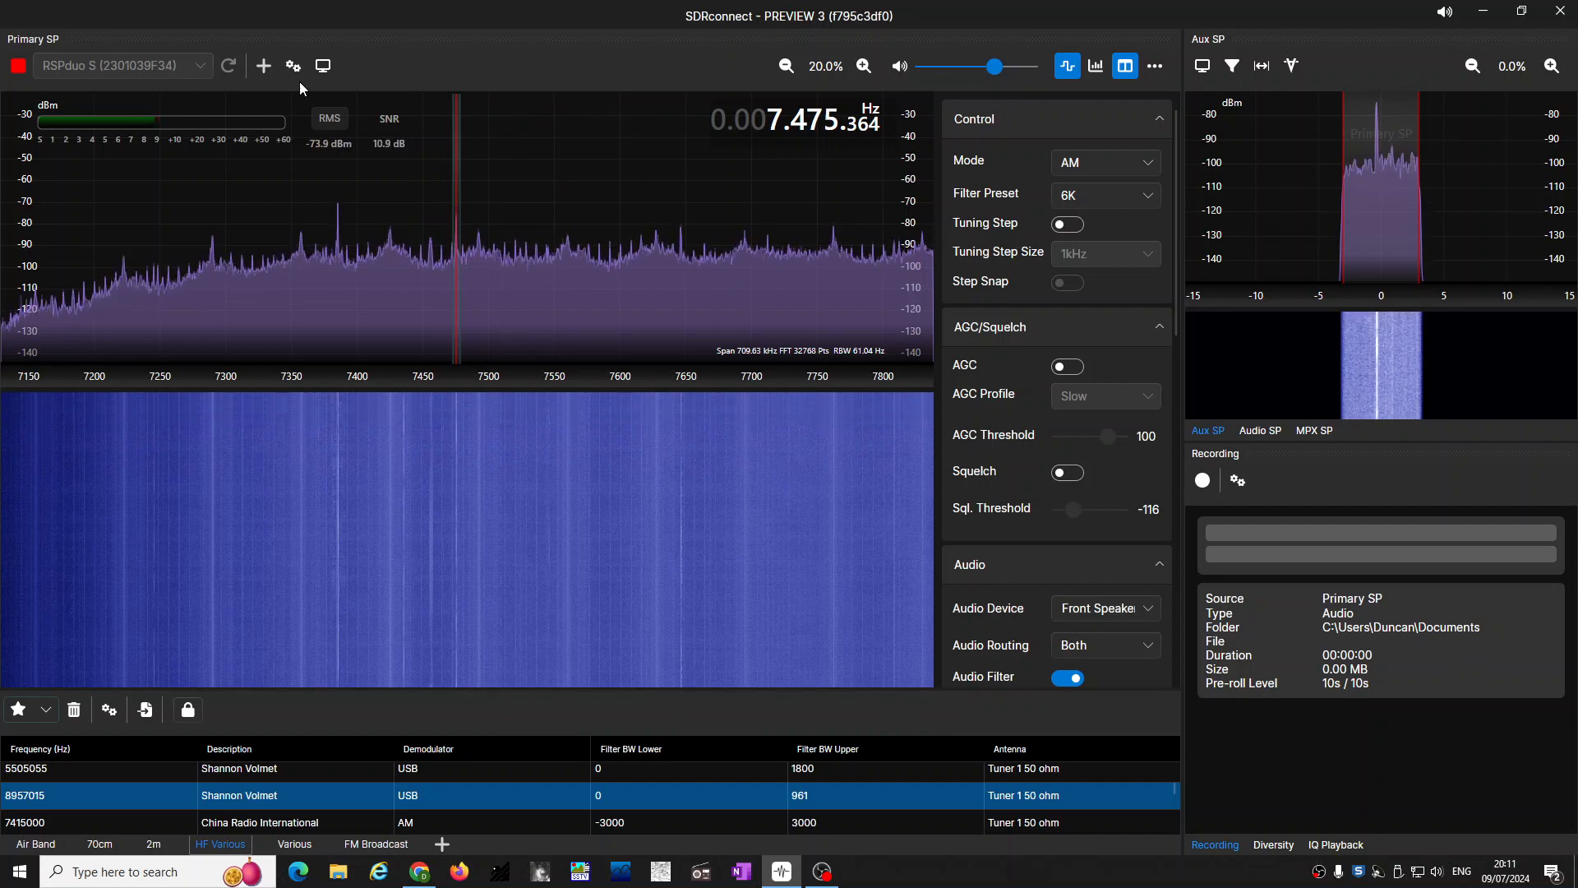
pyautogui.moveTo(293, 66)
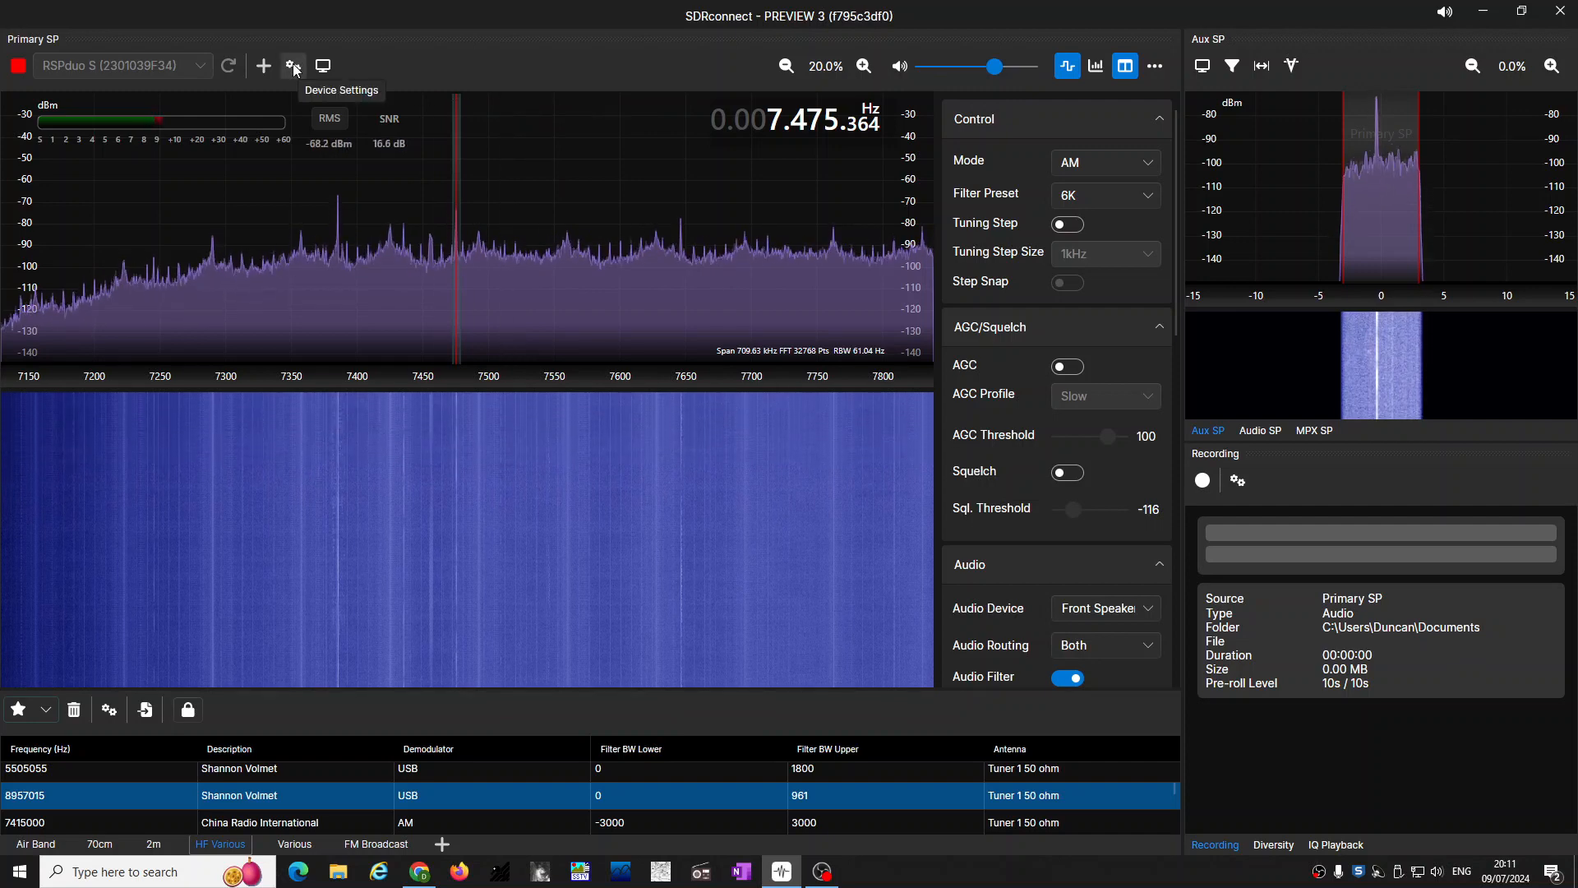
pyautogui.click(292, 66)
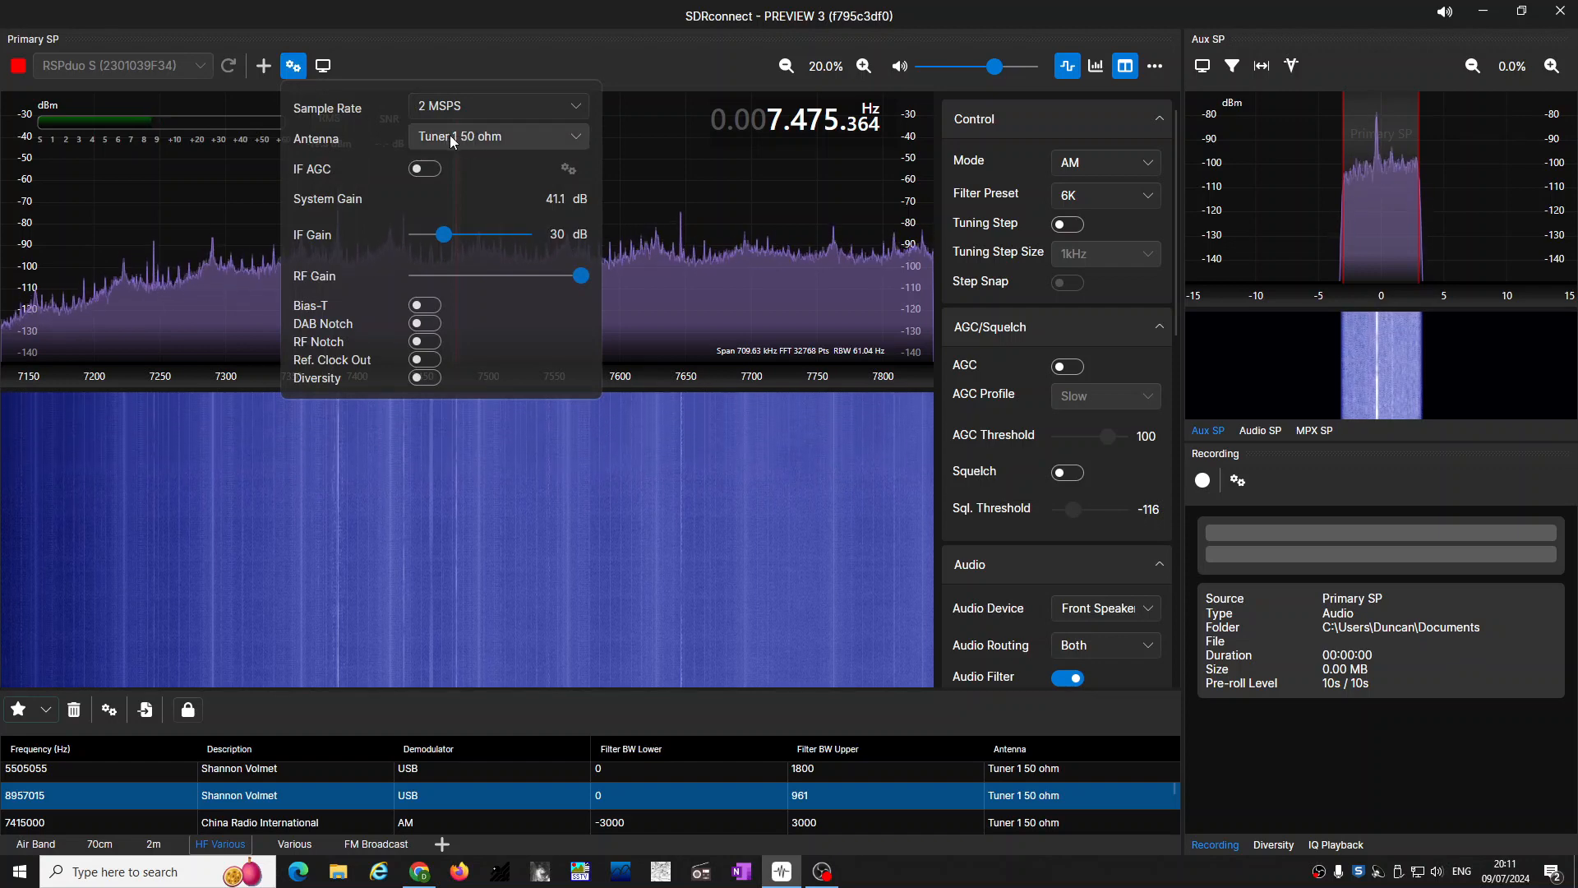
pyautogui.click(498, 136)
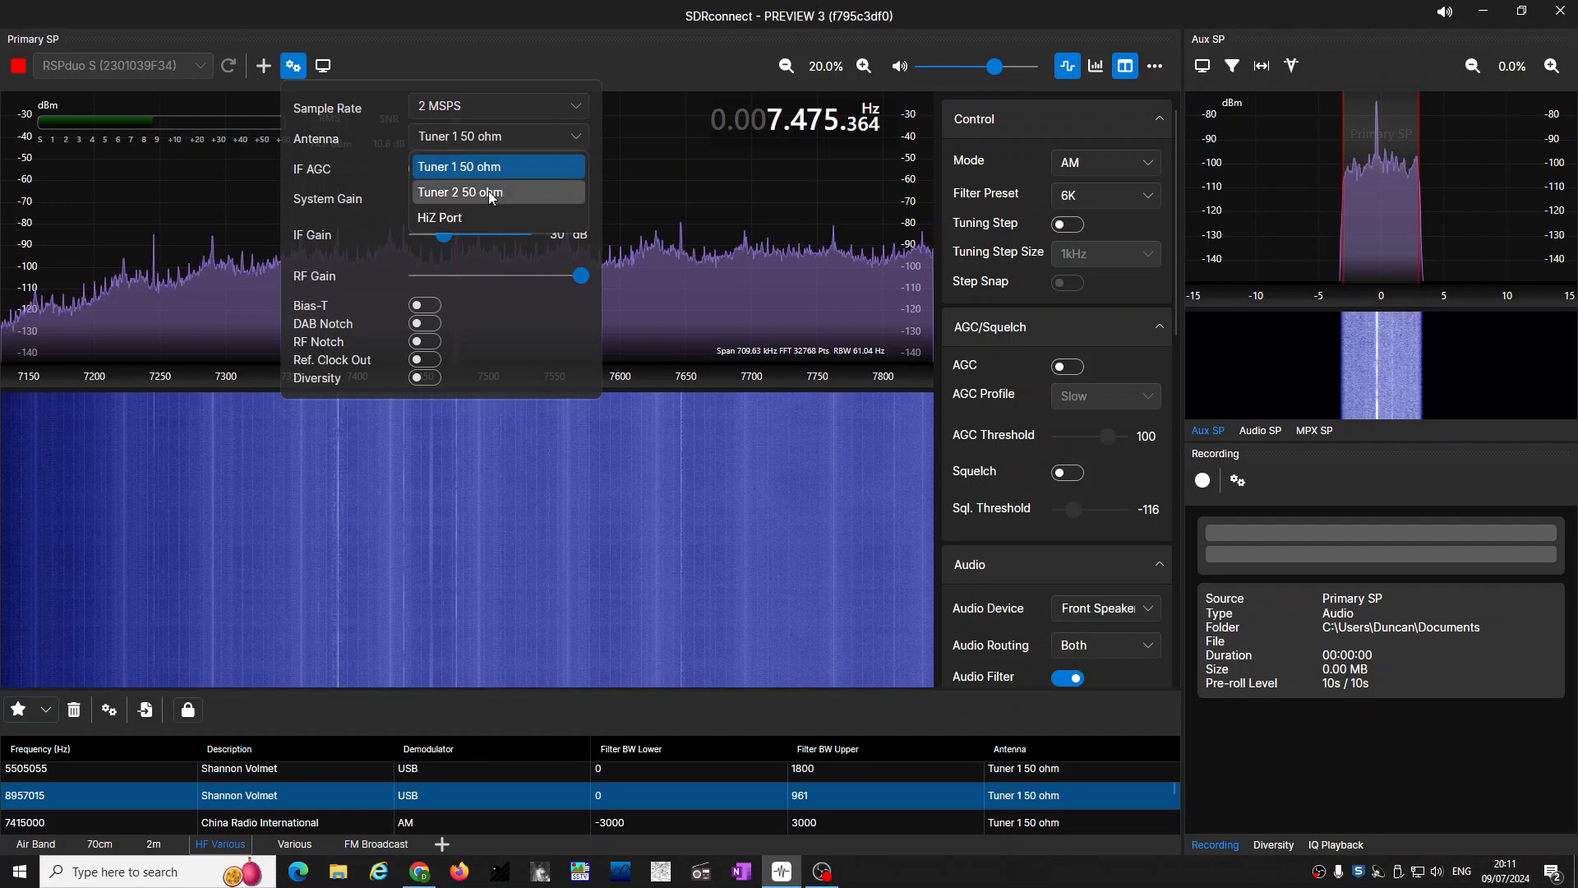
pyautogui.click(491, 191)
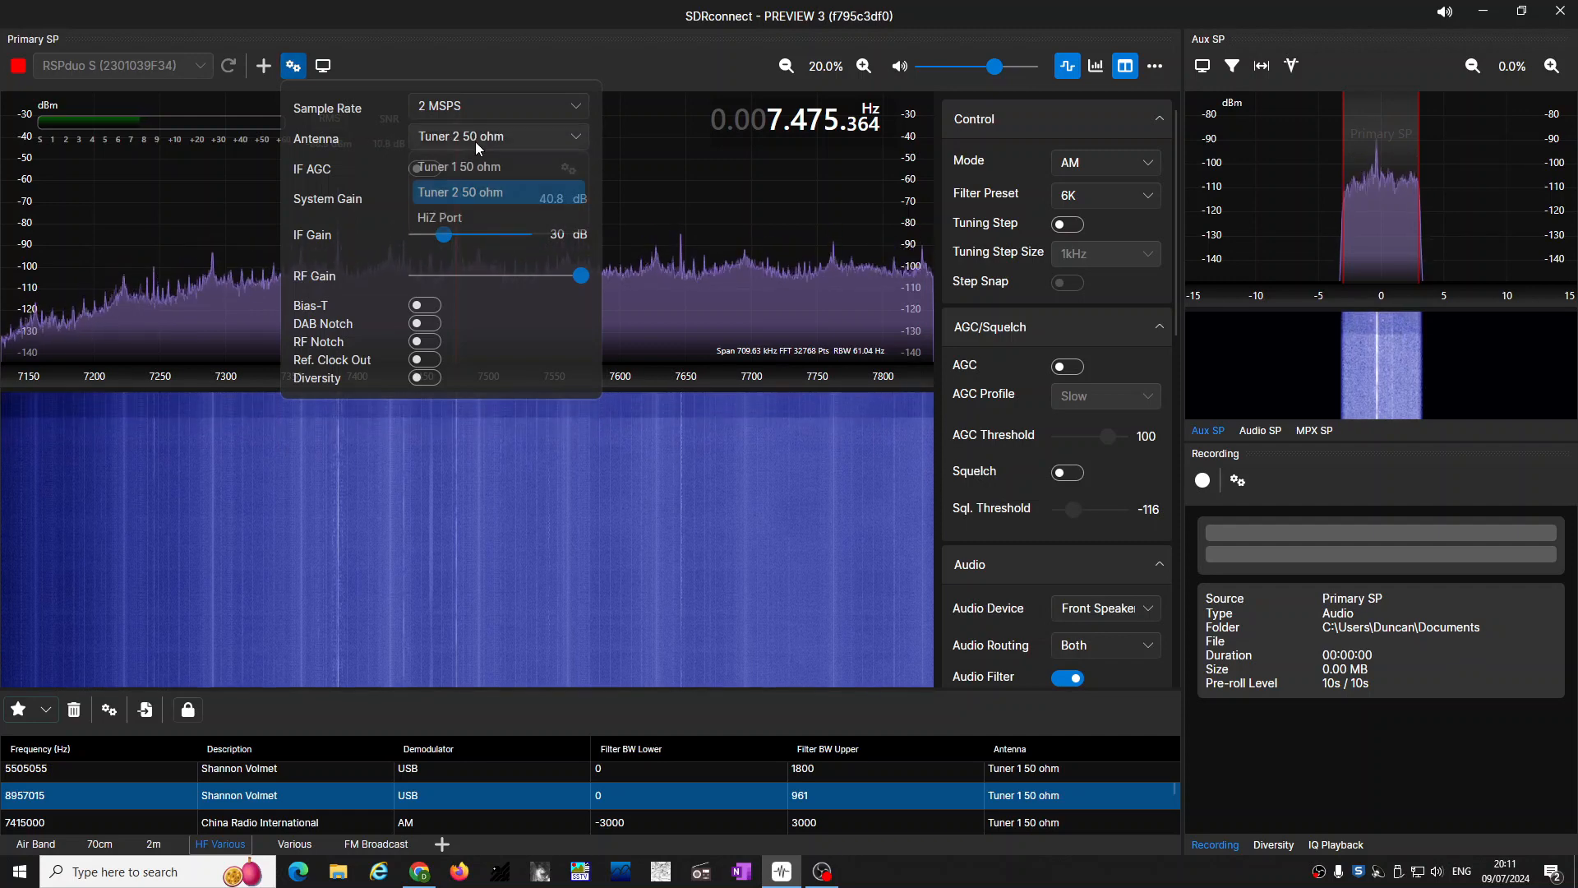
pyautogui.click(456, 166)
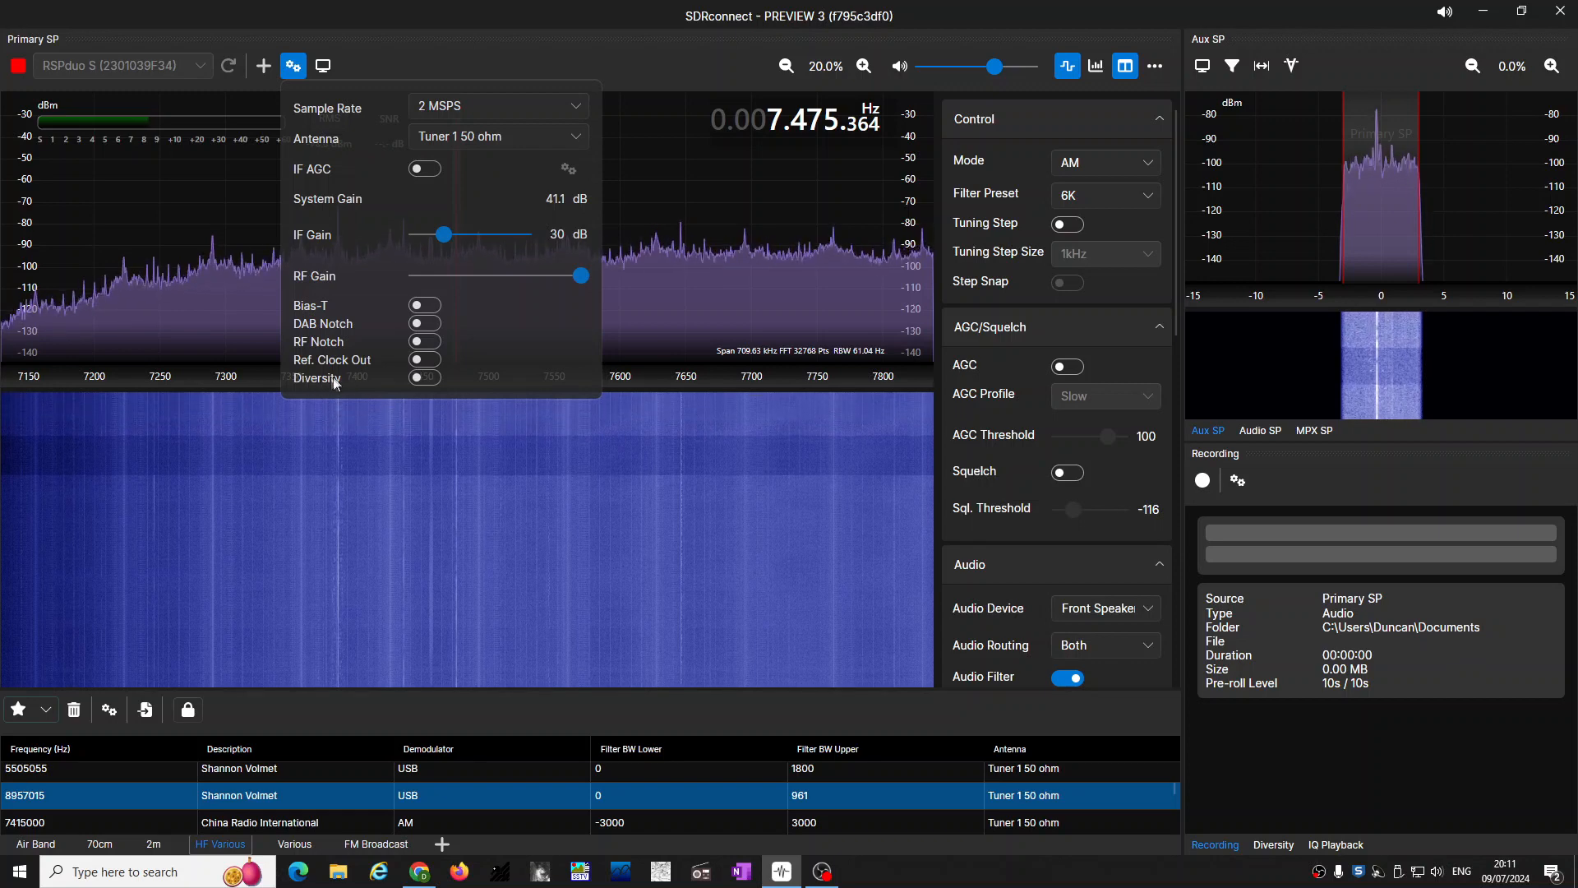
# Enable diversity and try amplitude 1.17 at phase 237°, then amplitude 2 at 297°
pyautogui.click(424, 377)
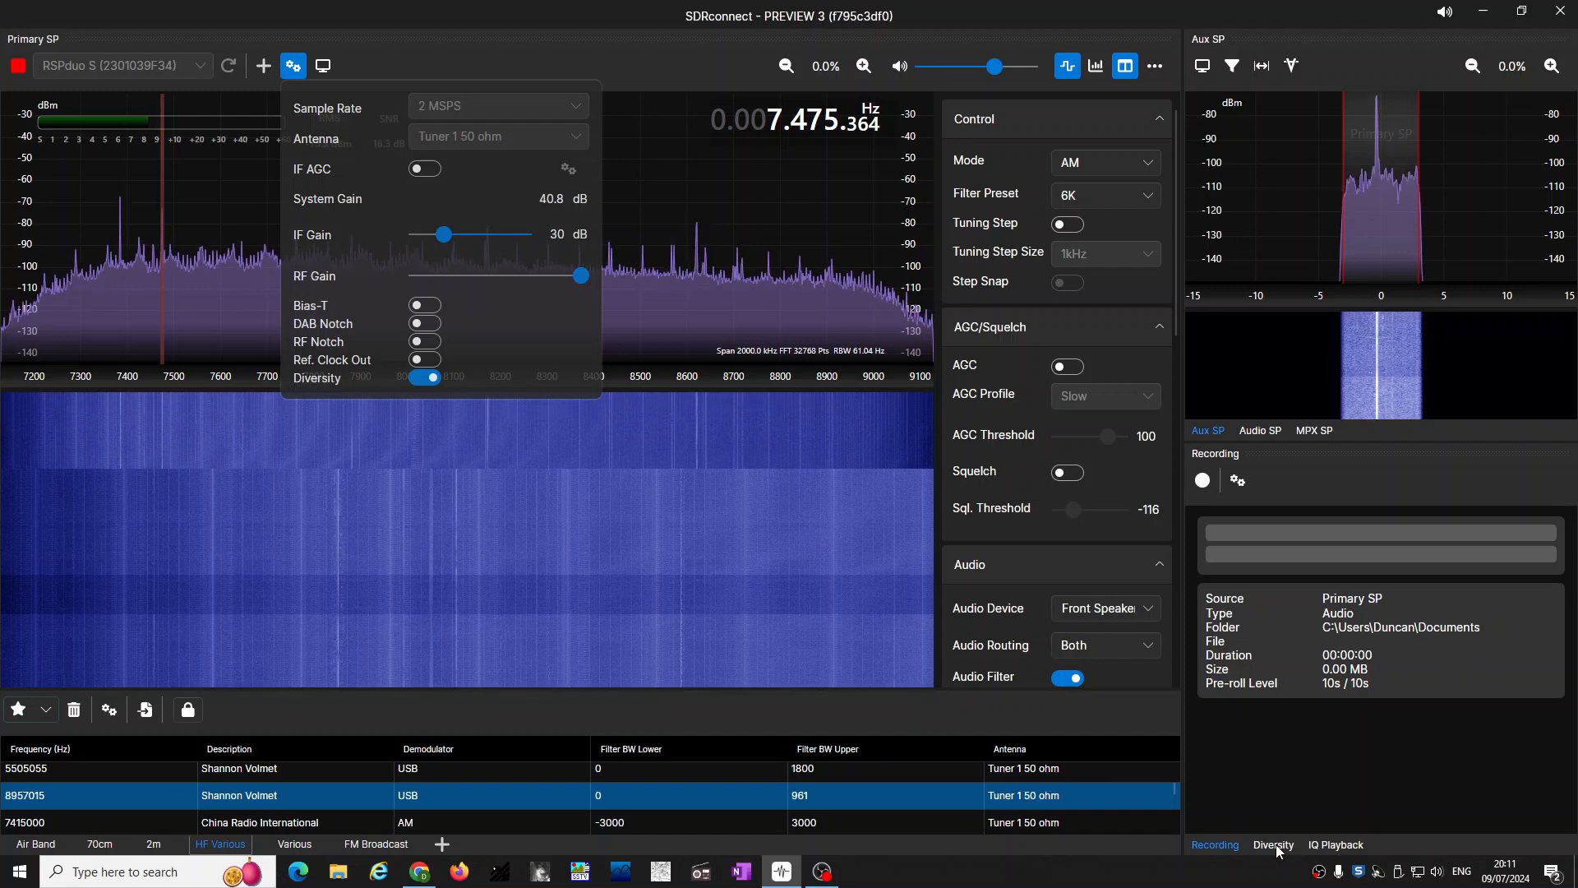
pyautogui.click(1272, 844)
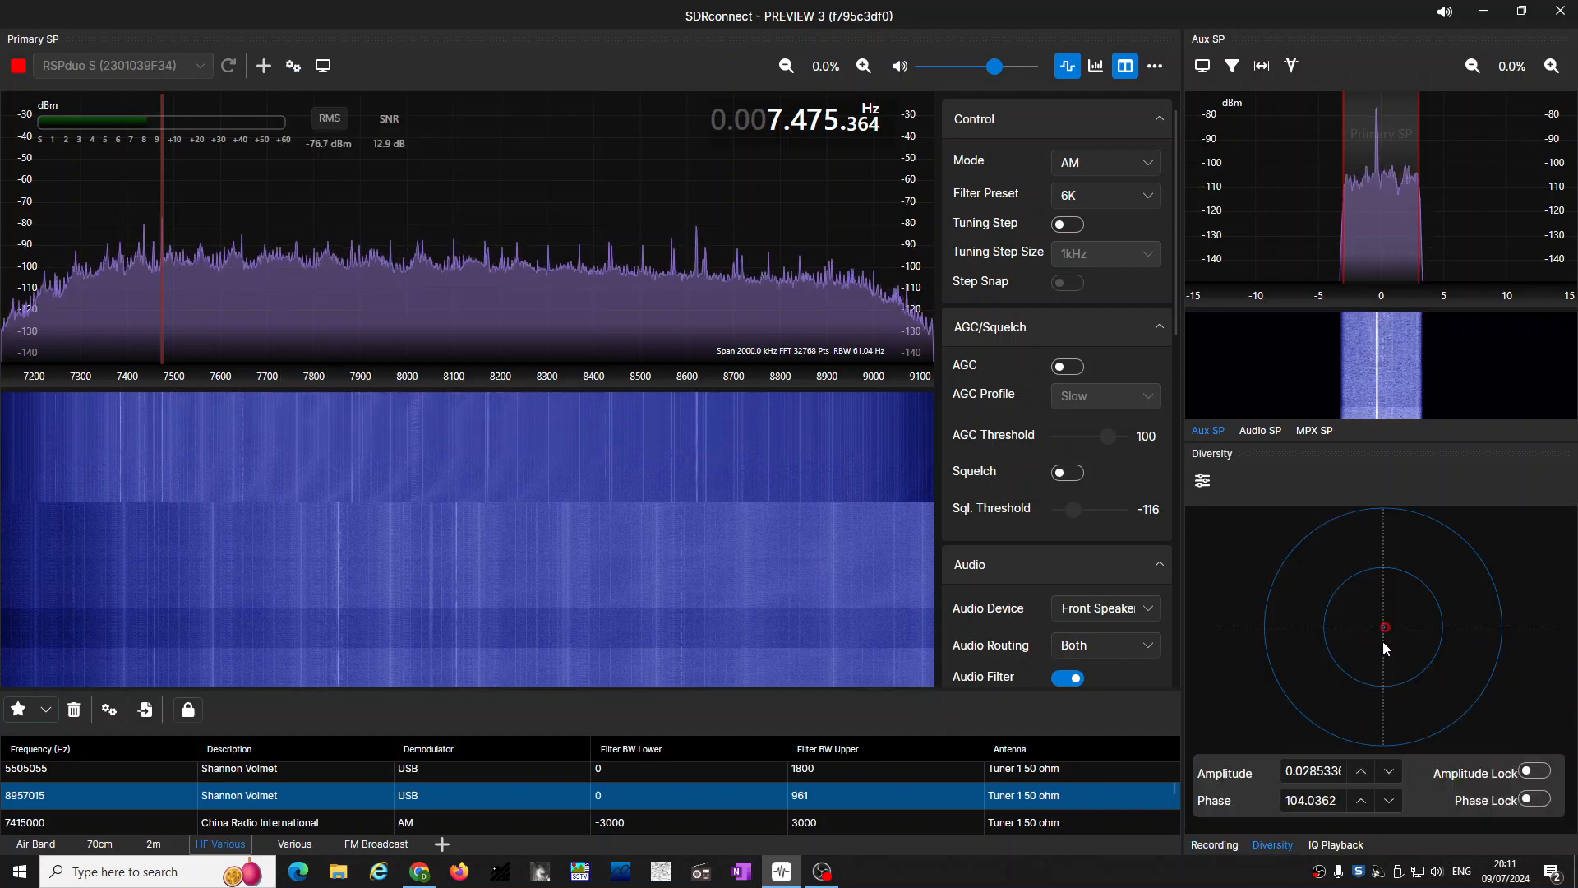
pyautogui.moveTo(1384, 627); pyautogui.dragTo(1371, 667)
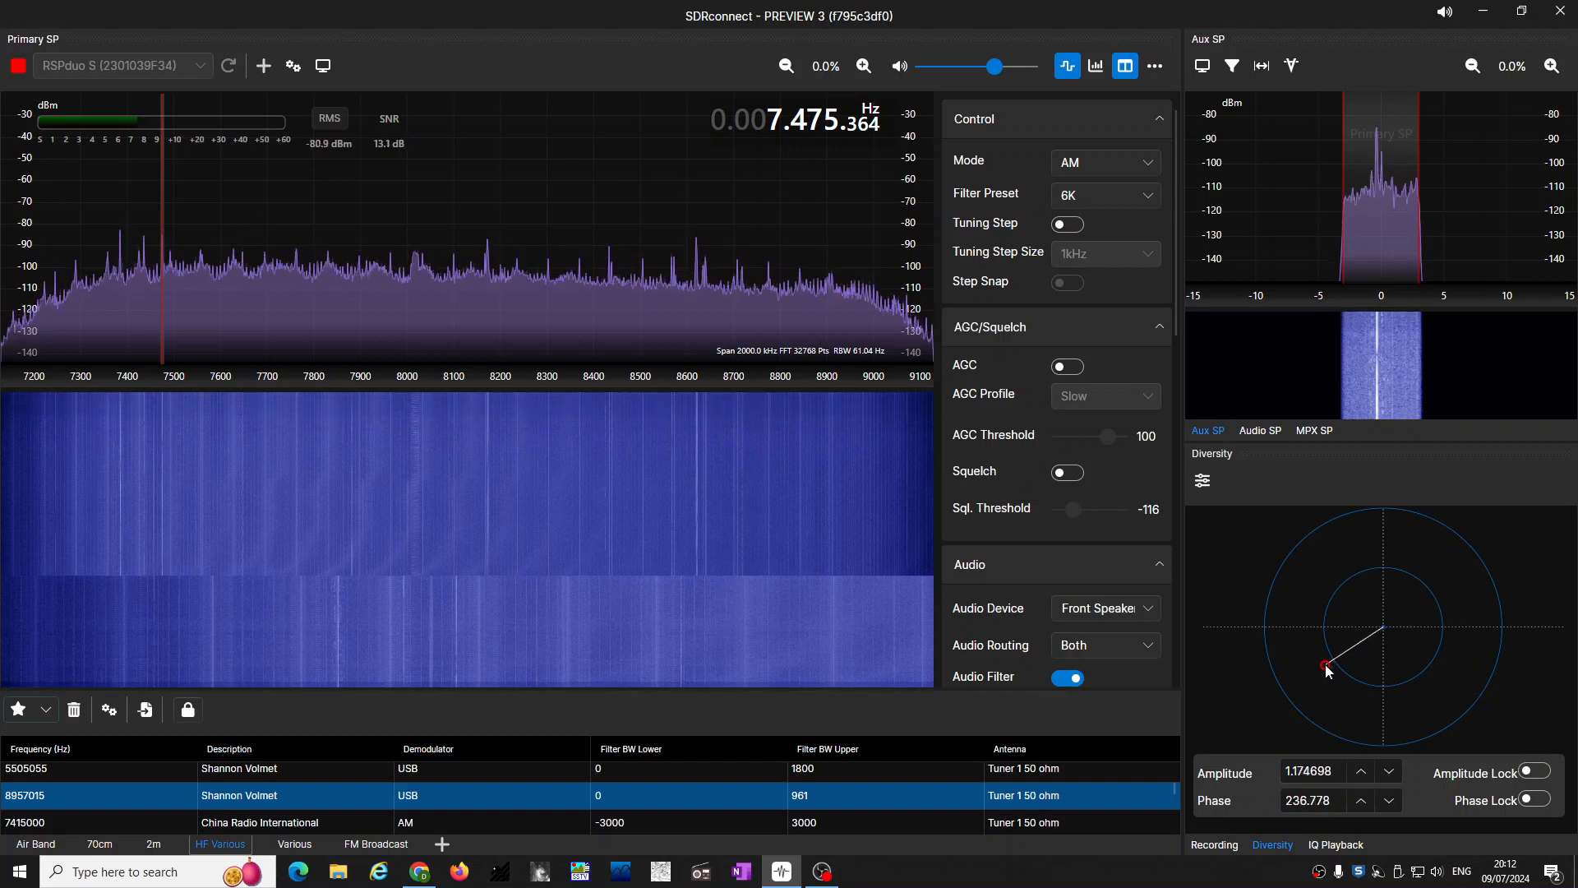
pyautogui.moveTo(1325, 664); pyautogui.dragTo(1282, 574)
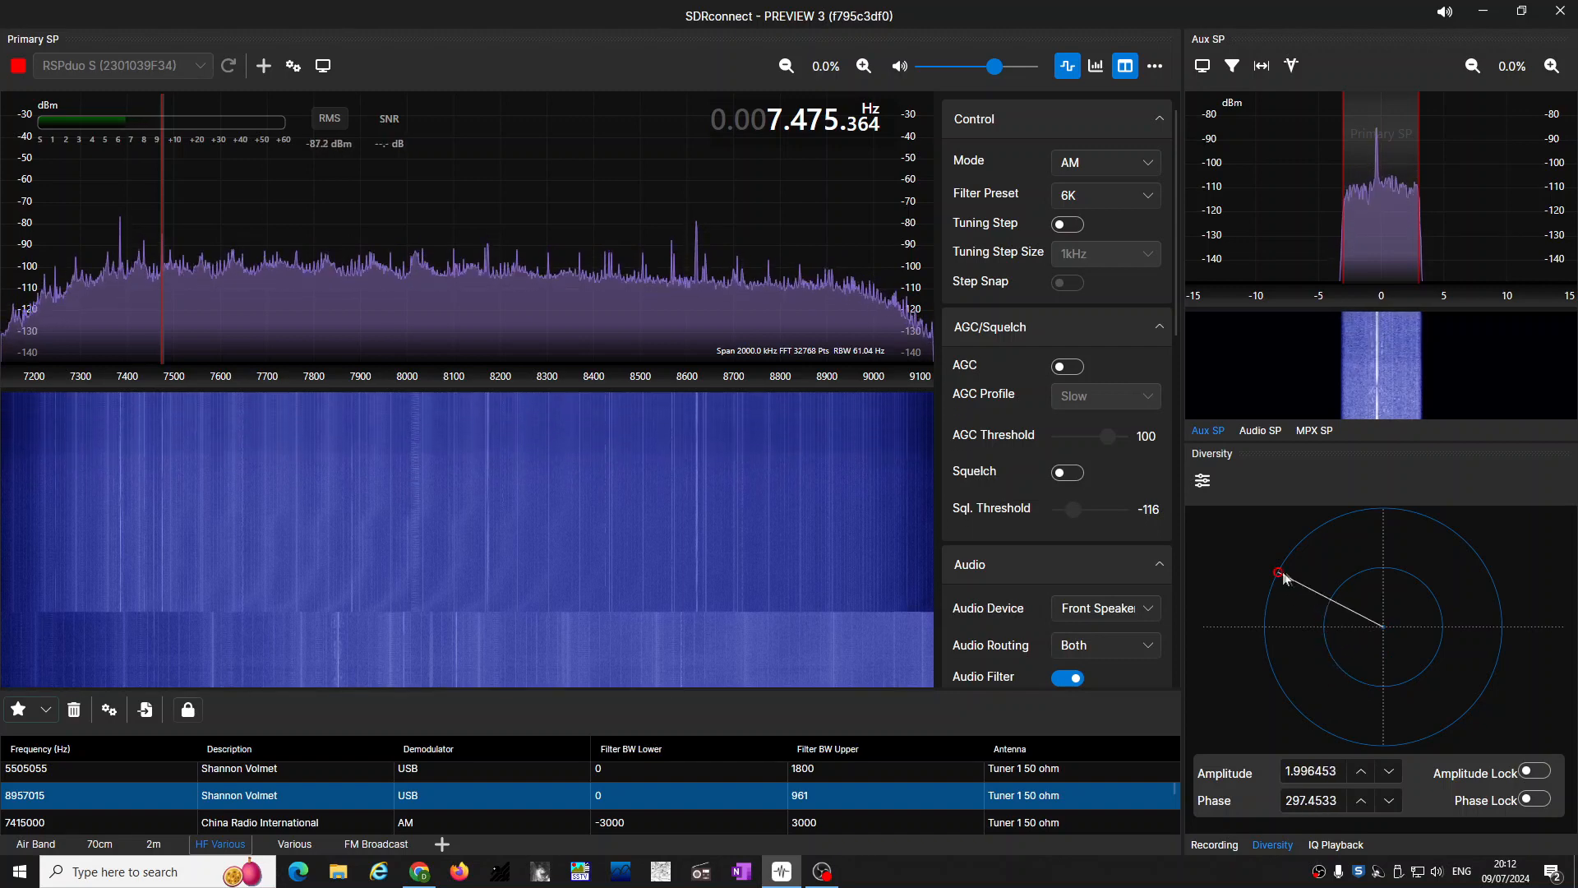
# Try phases 44°, 115° and 113°, settling at amplitude 1.87, phase 218°
pyautogui.moveTo(1280, 572); pyautogui.dragTo(1456, 553)
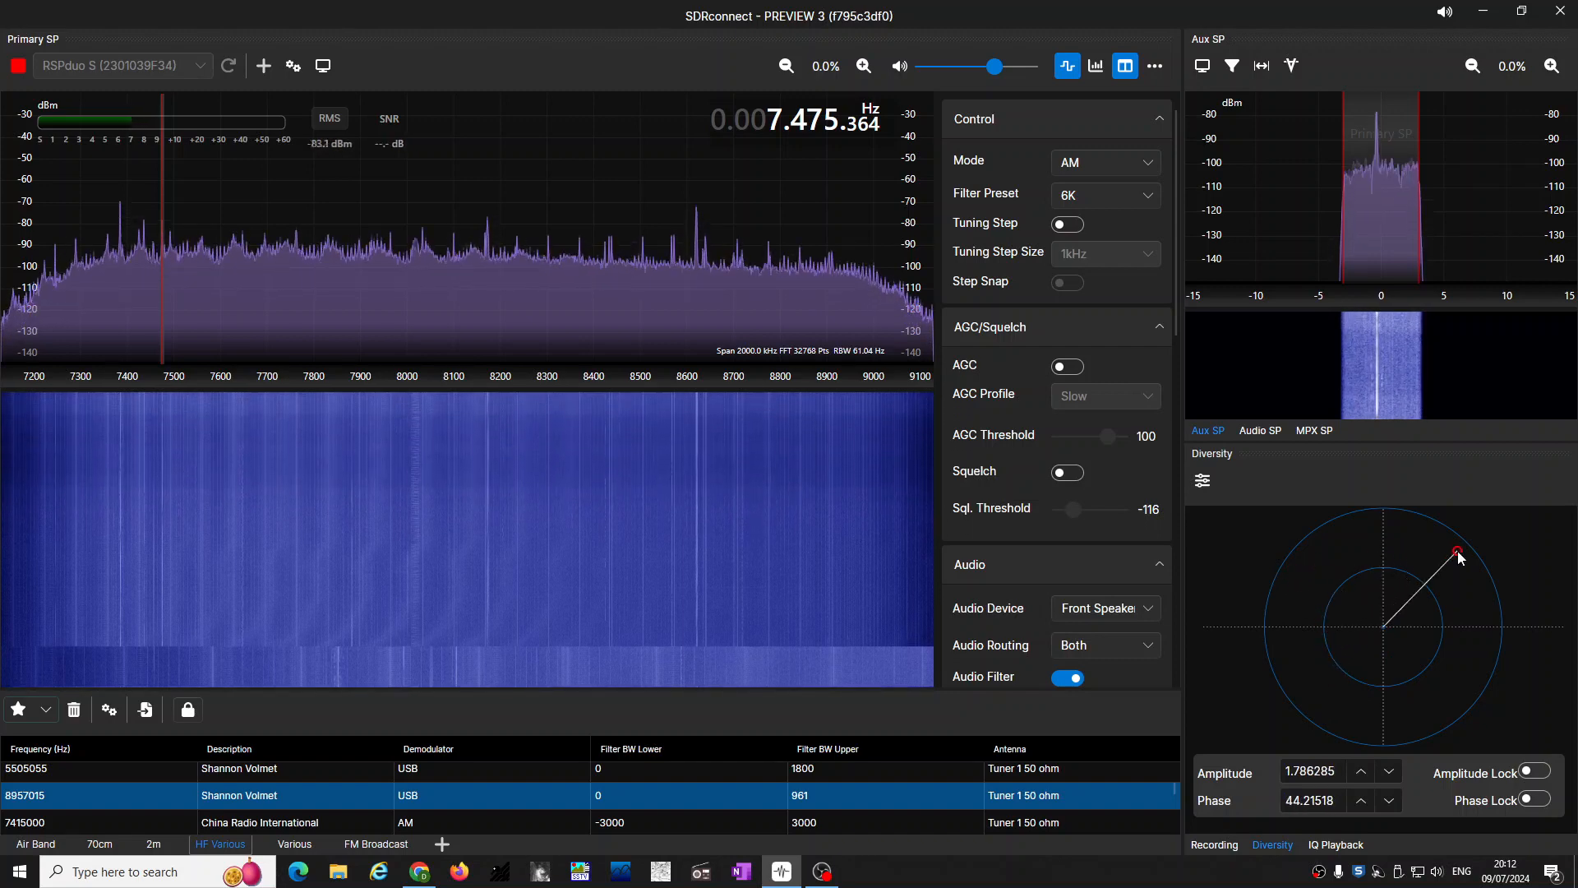
pyautogui.moveTo(1458, 552); pyautogui.dragTo(1494, 650)
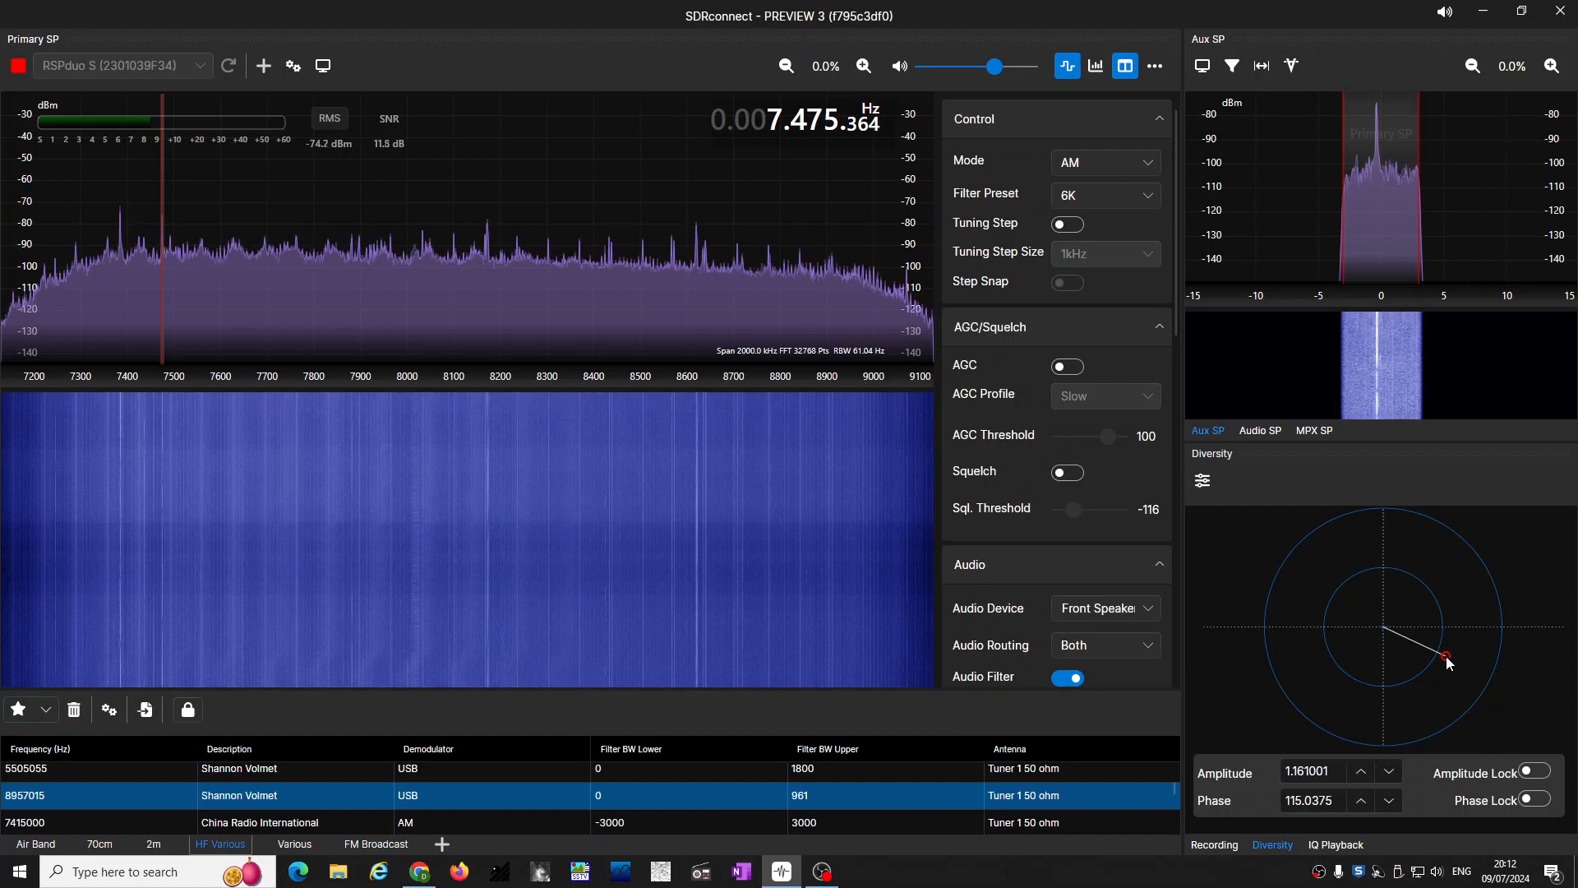
pyautogui.moveTo(1446, 662); pyautogui.dragTo(1427, 672)
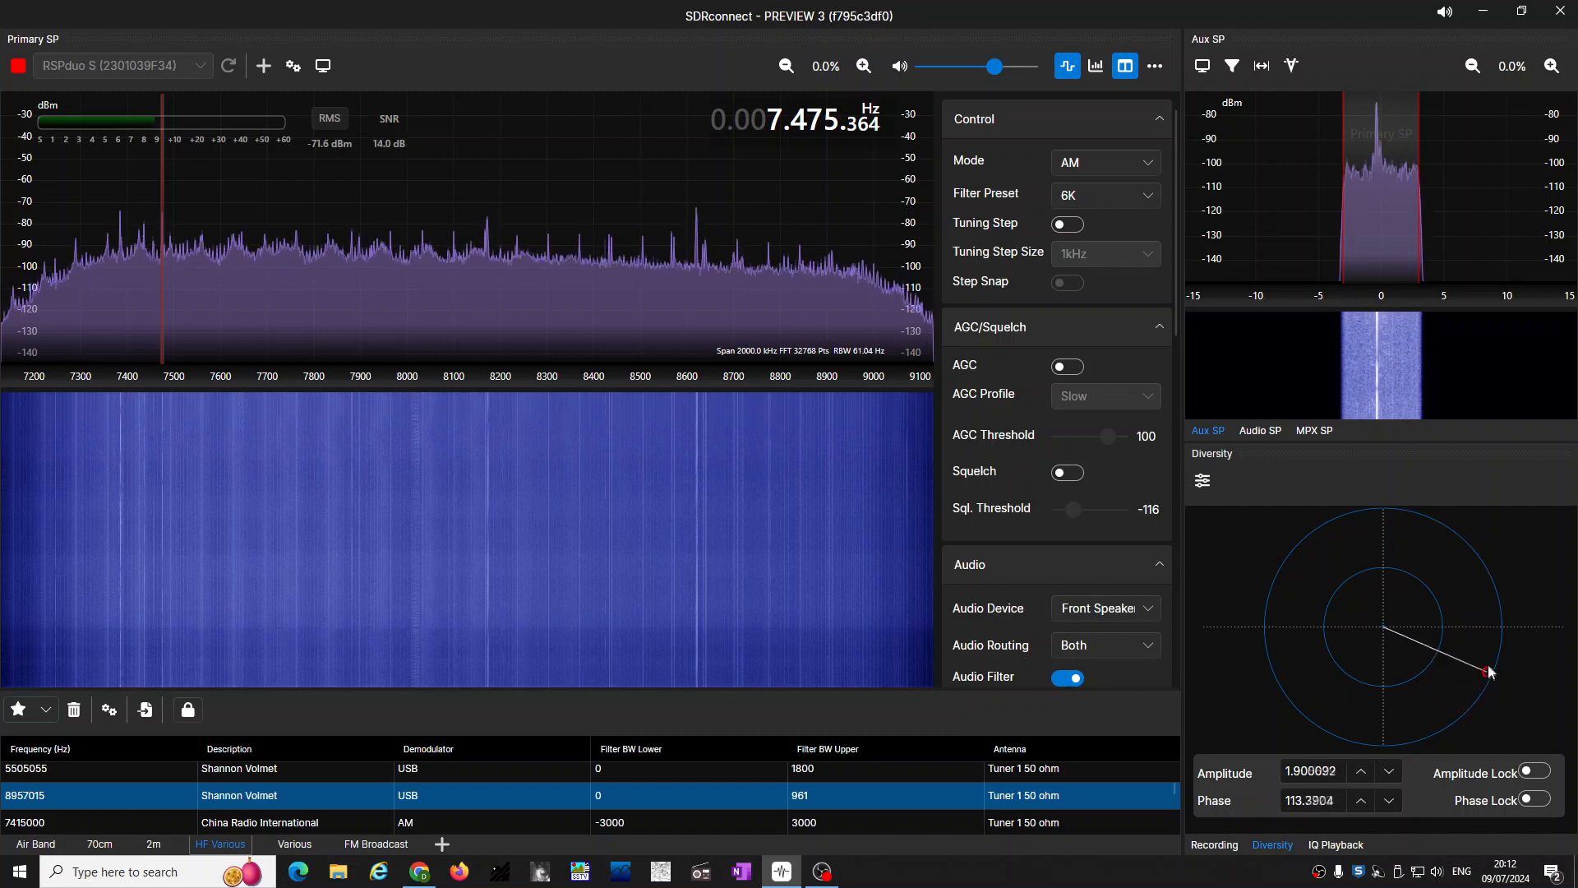
pyautogui.moveTo(1487, 673); pyautogui.dragTo(1499, 627)
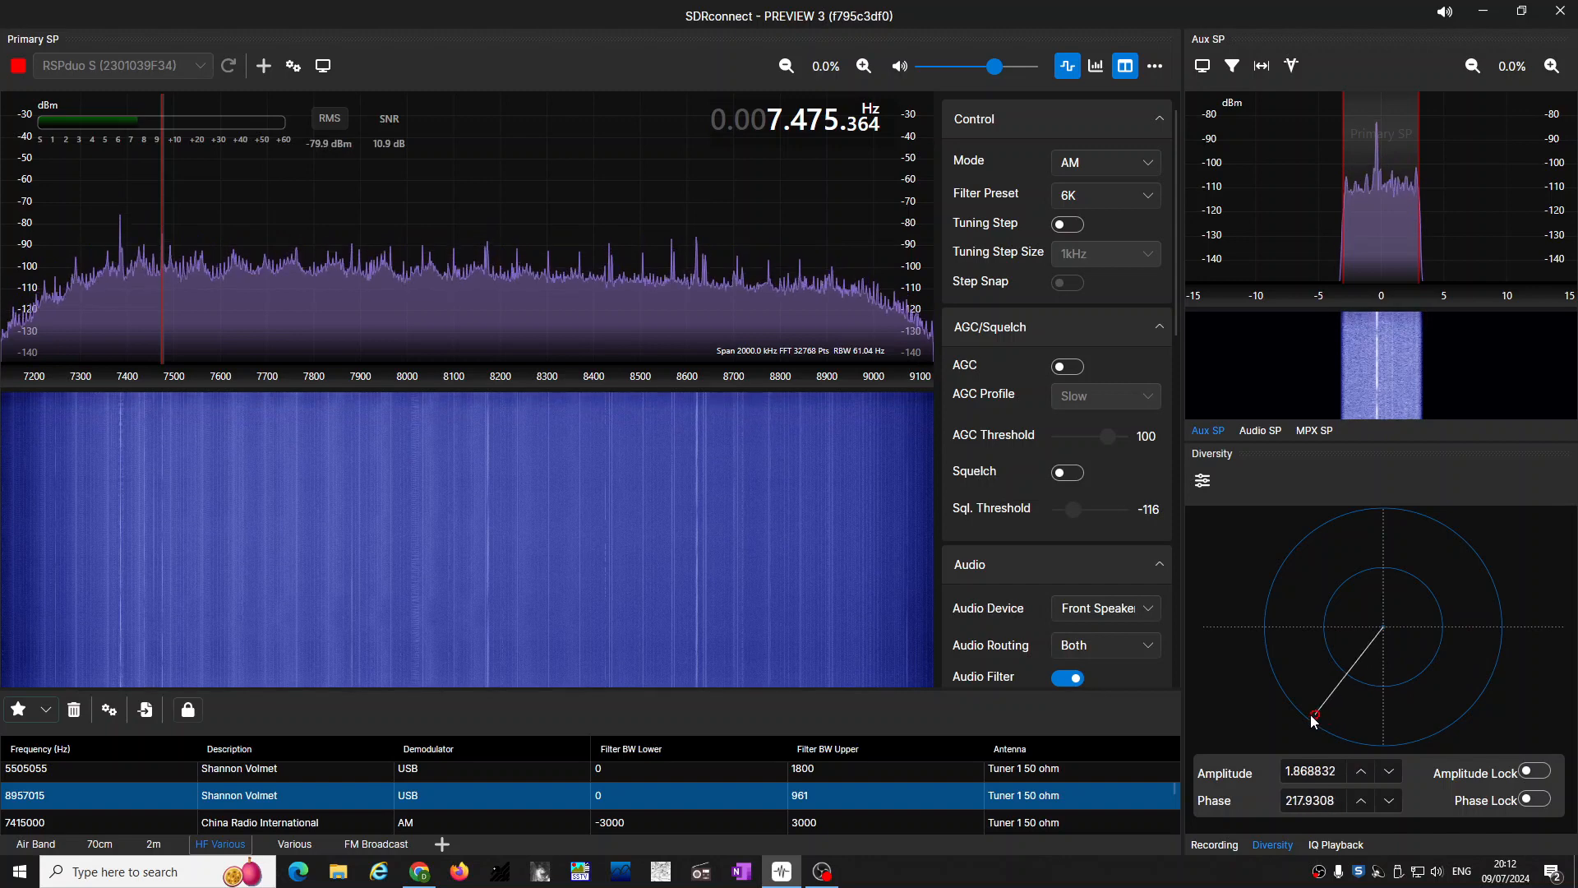
# Sweep the diversity dot through phases 357°, 59°, 140° and 156°, ending at amplitude 2, phase 247°
pyautogui.moveTo(1313, 720); pyautogui.dragTo(1277, 679)
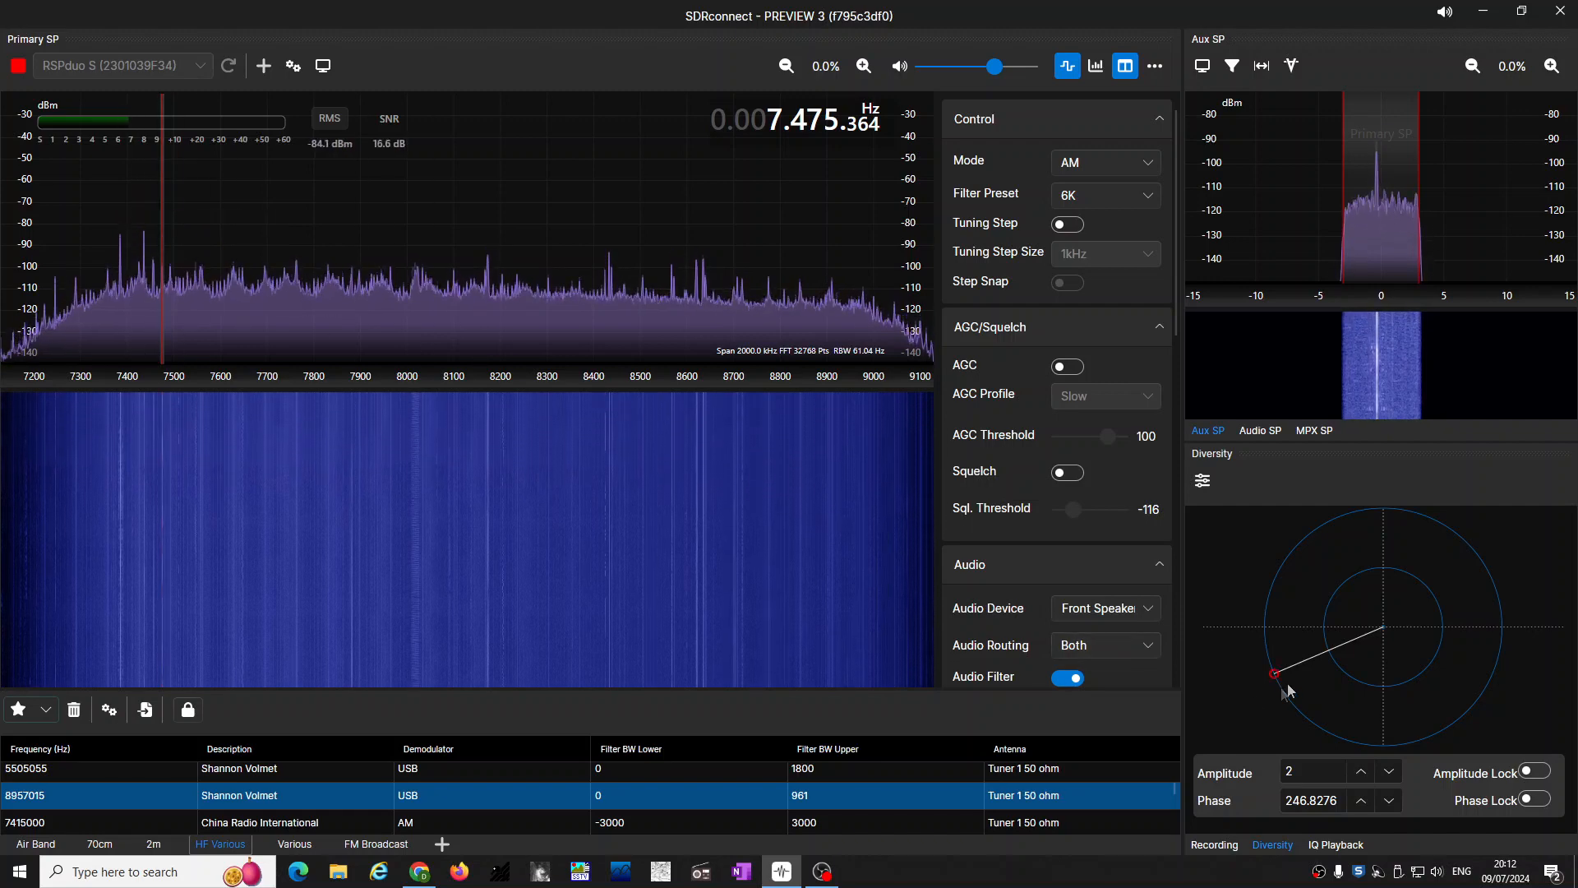
pyautogui.moveTo(1275, 674); pyautogui.dragTo(1290, 641)
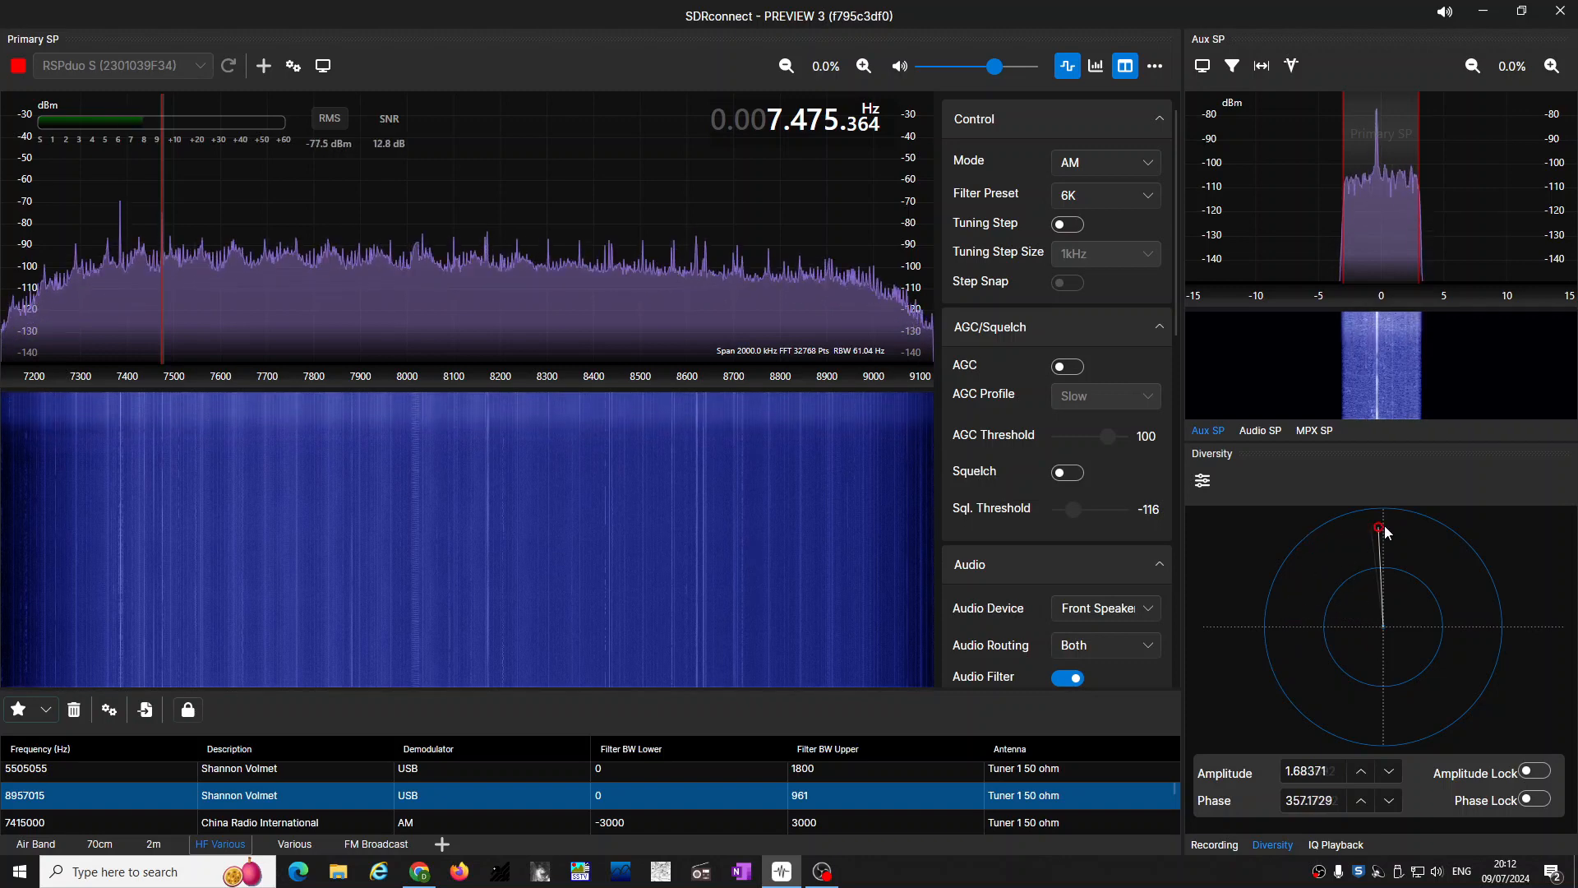
pyautogui.moveTo(1380, 528); pyautogui.dragTo(1471, 572)
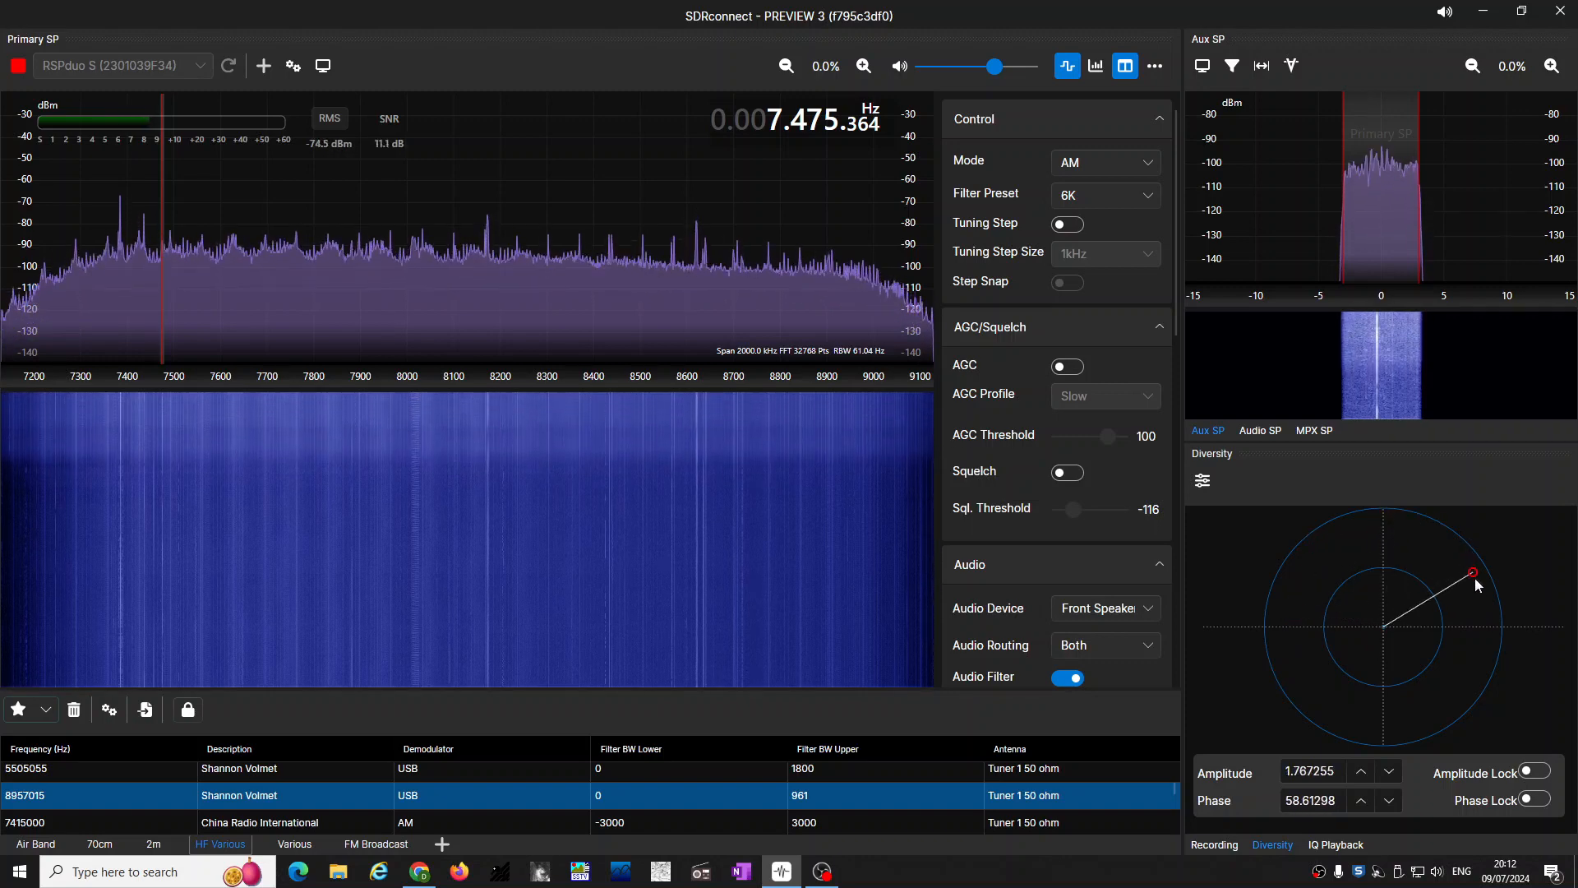
pyautogui.moveTo(1471, 573); pyautogui.dragTo(1444, 704)
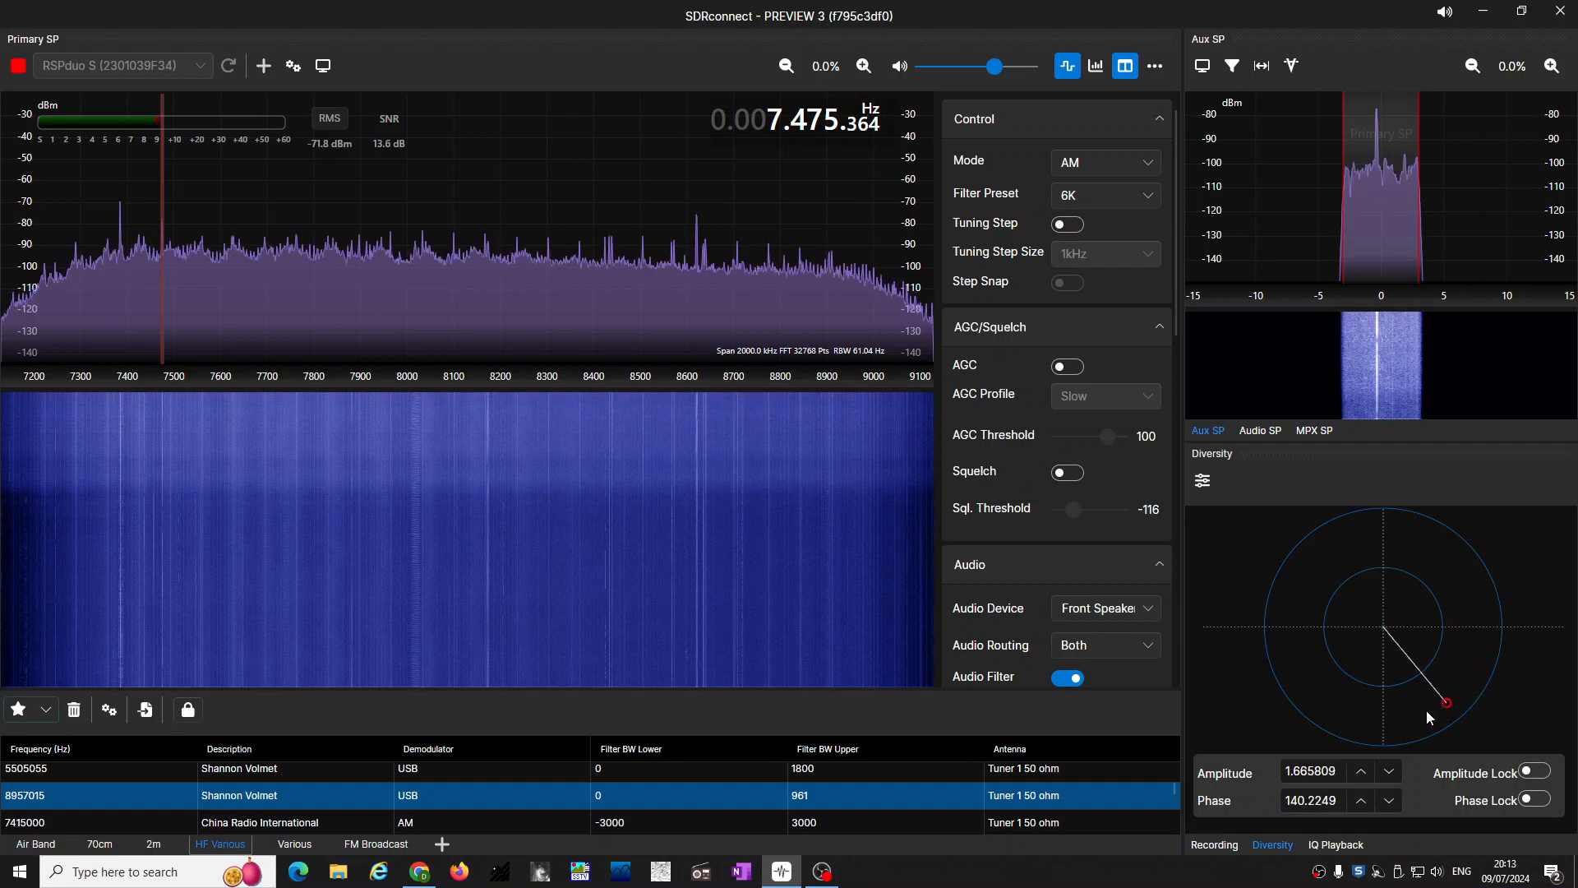
pyautogui.moveTo(1442, 702); pyautogui.dragTo(1299, 710)
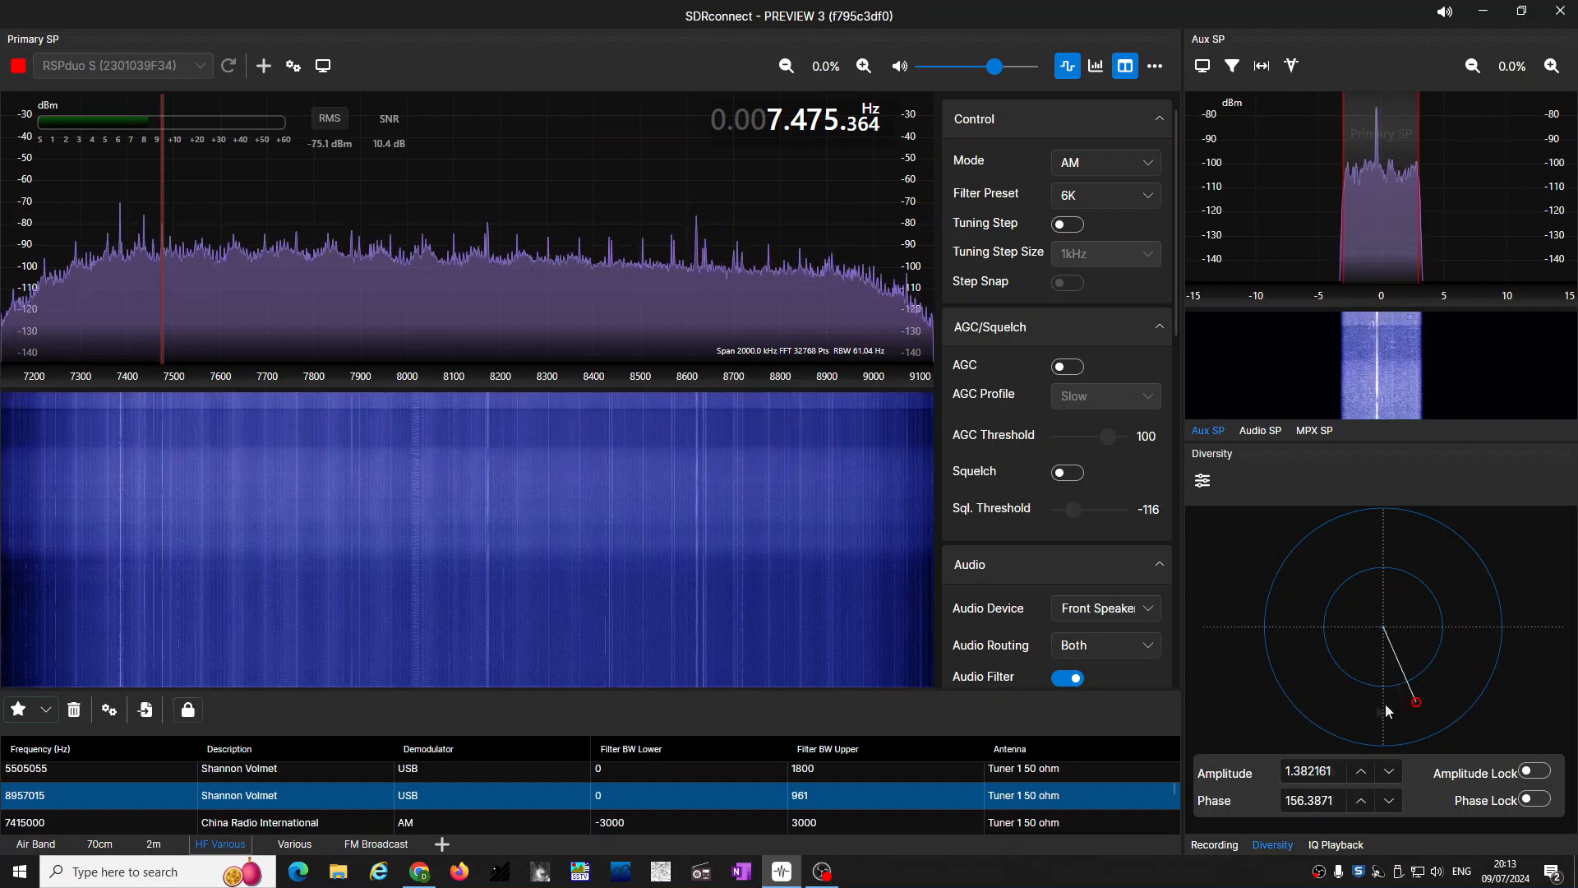
pyautogui.moveTo(1413, 701); pyautogui.dragTo(1339, 667)
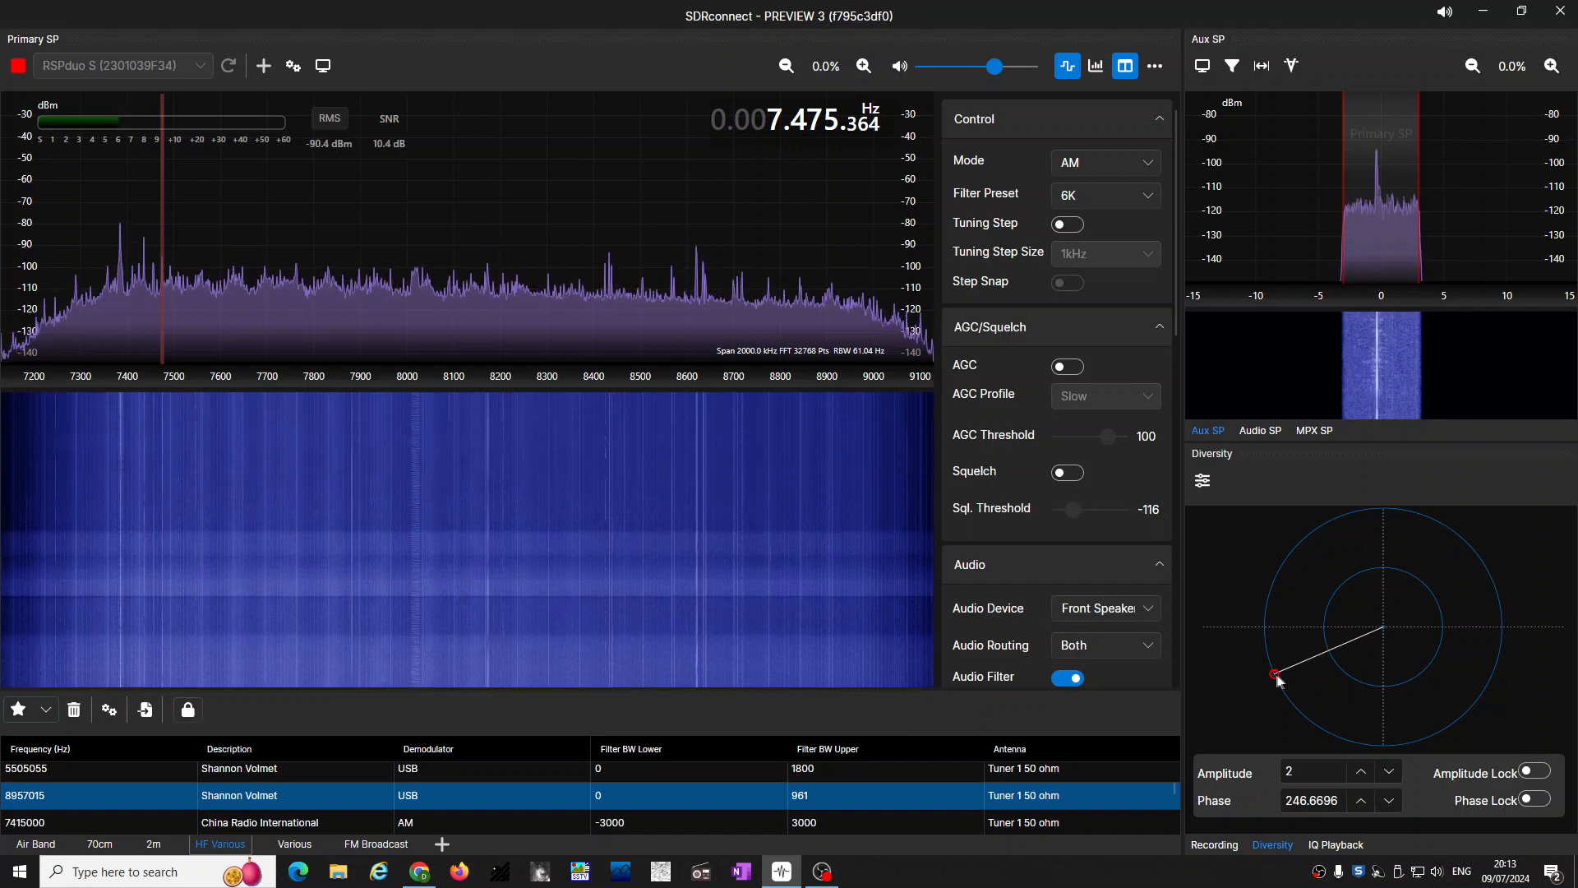
# Try diversity phases 322°, 42°, 179° and 204°, settling at amplitude 1.97, phase 241.6°
pyautogui.moveTo(1275, 673); pyautogui.dragTo(1285, 672)
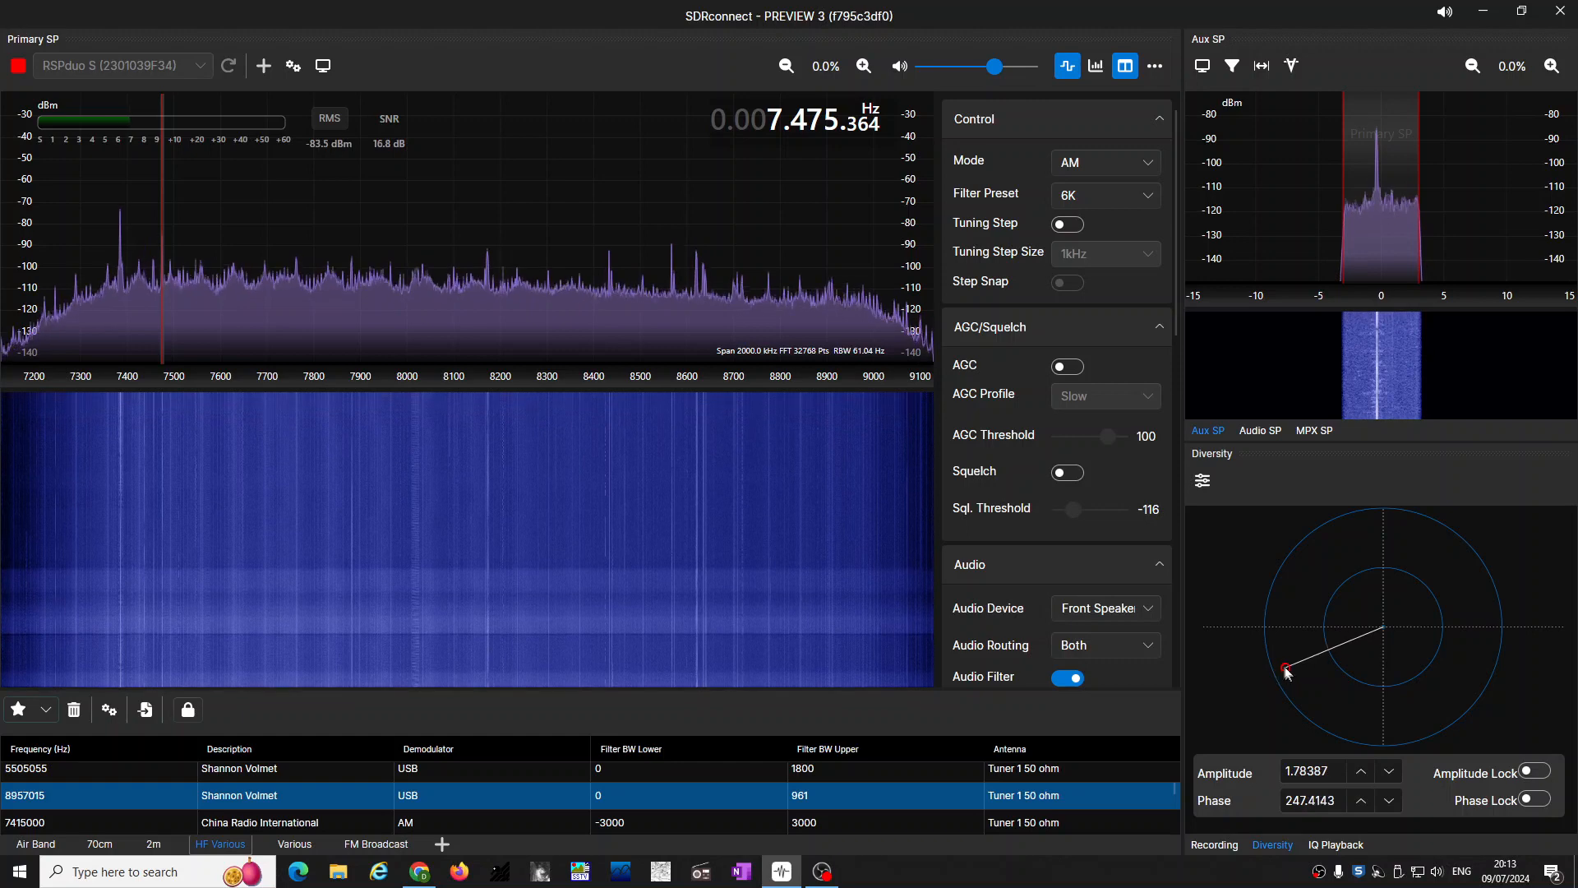
pyautogui.moveTo(1285, 672); pyautogui.dragTo(1319, 543)
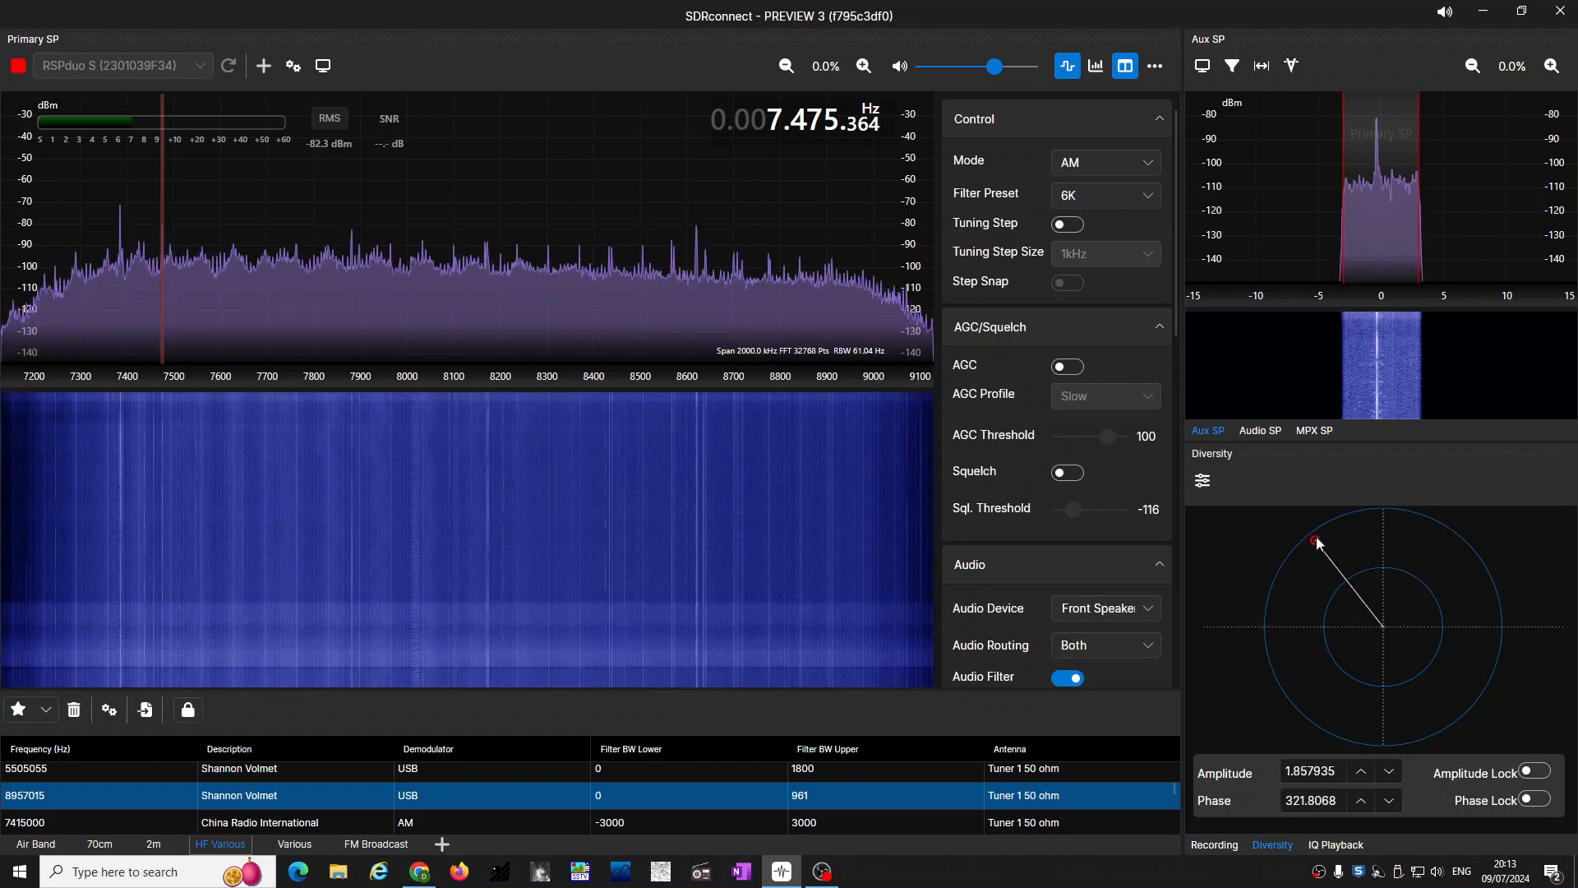
pyautogui.moveTo(1317, 542); pyautogui.dragTo(1464, 541)
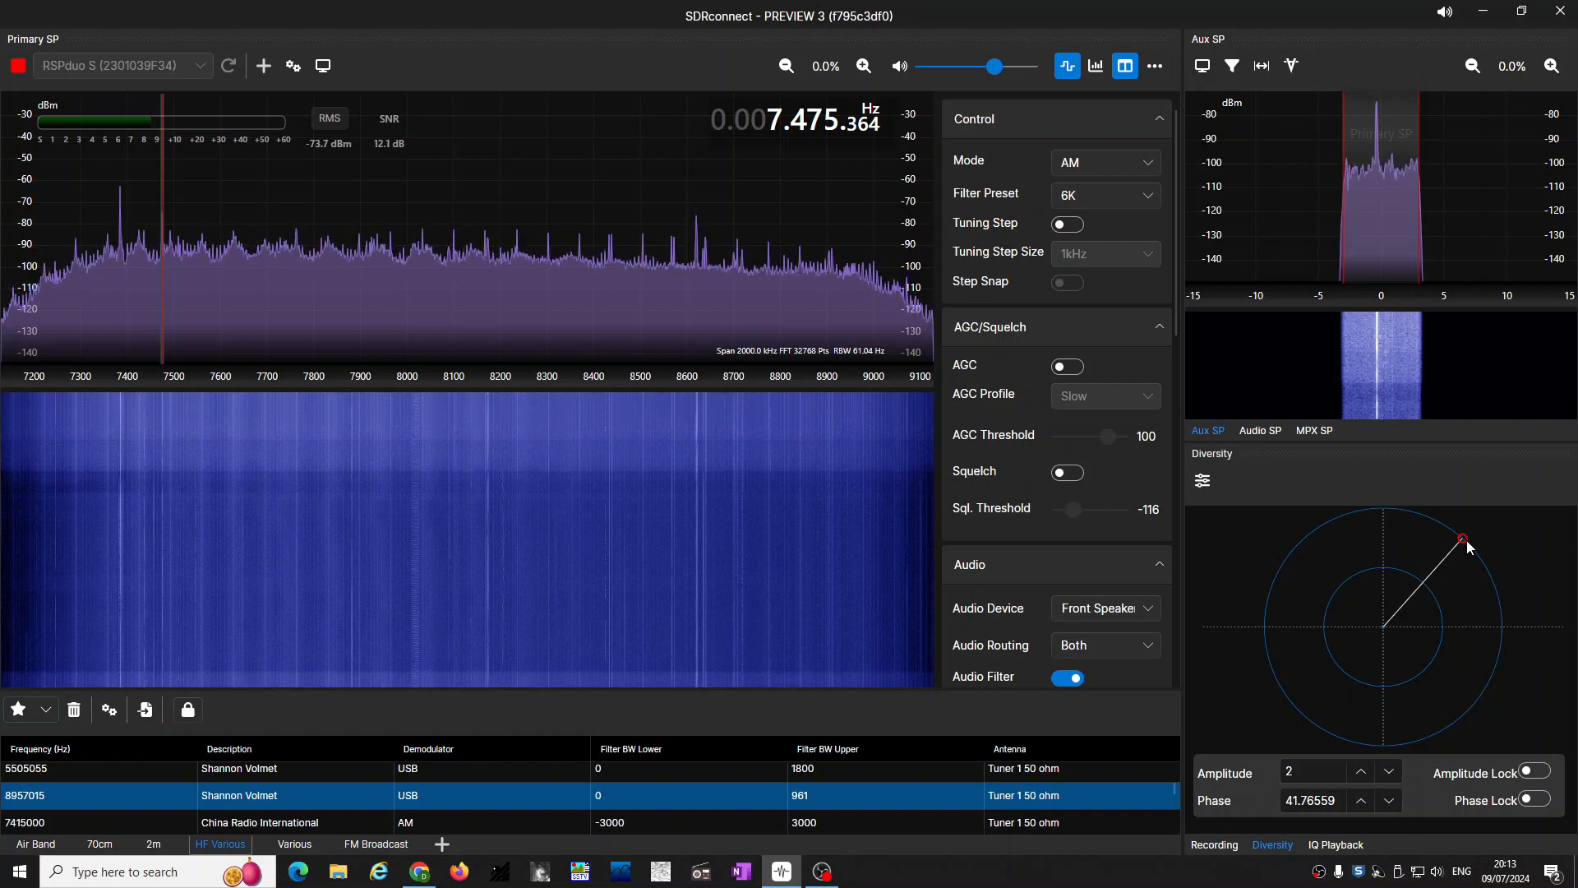
pyautogui.moveTo(1465, 538); pyautogui.dragTo(1479, 597)
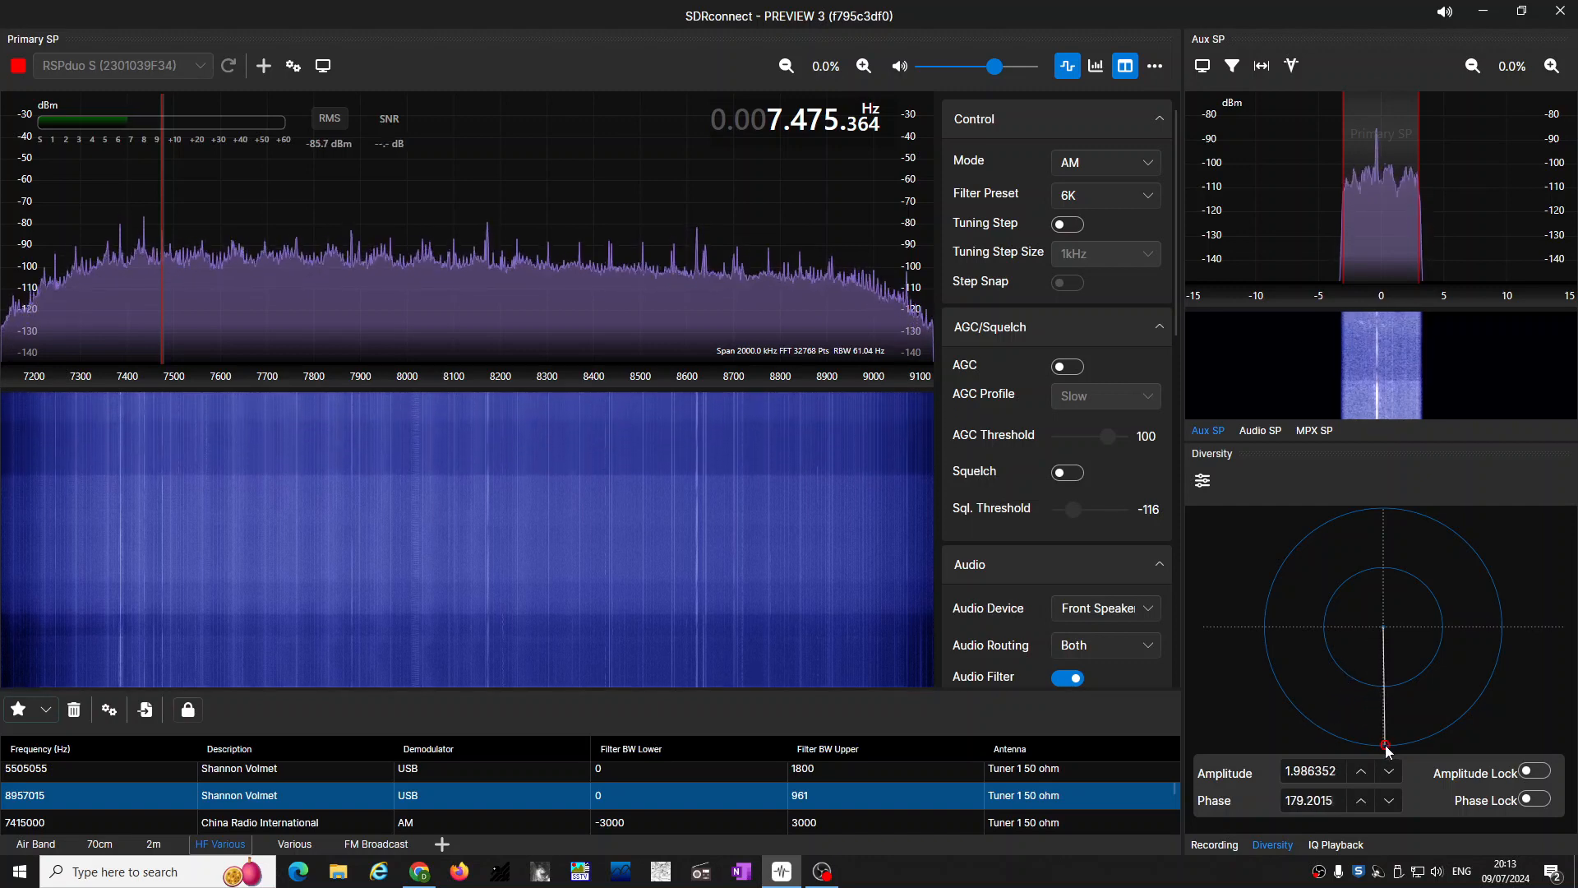
pyautogui.moveTo(1387, 745); pyautogui.dragTo(1328, 732)
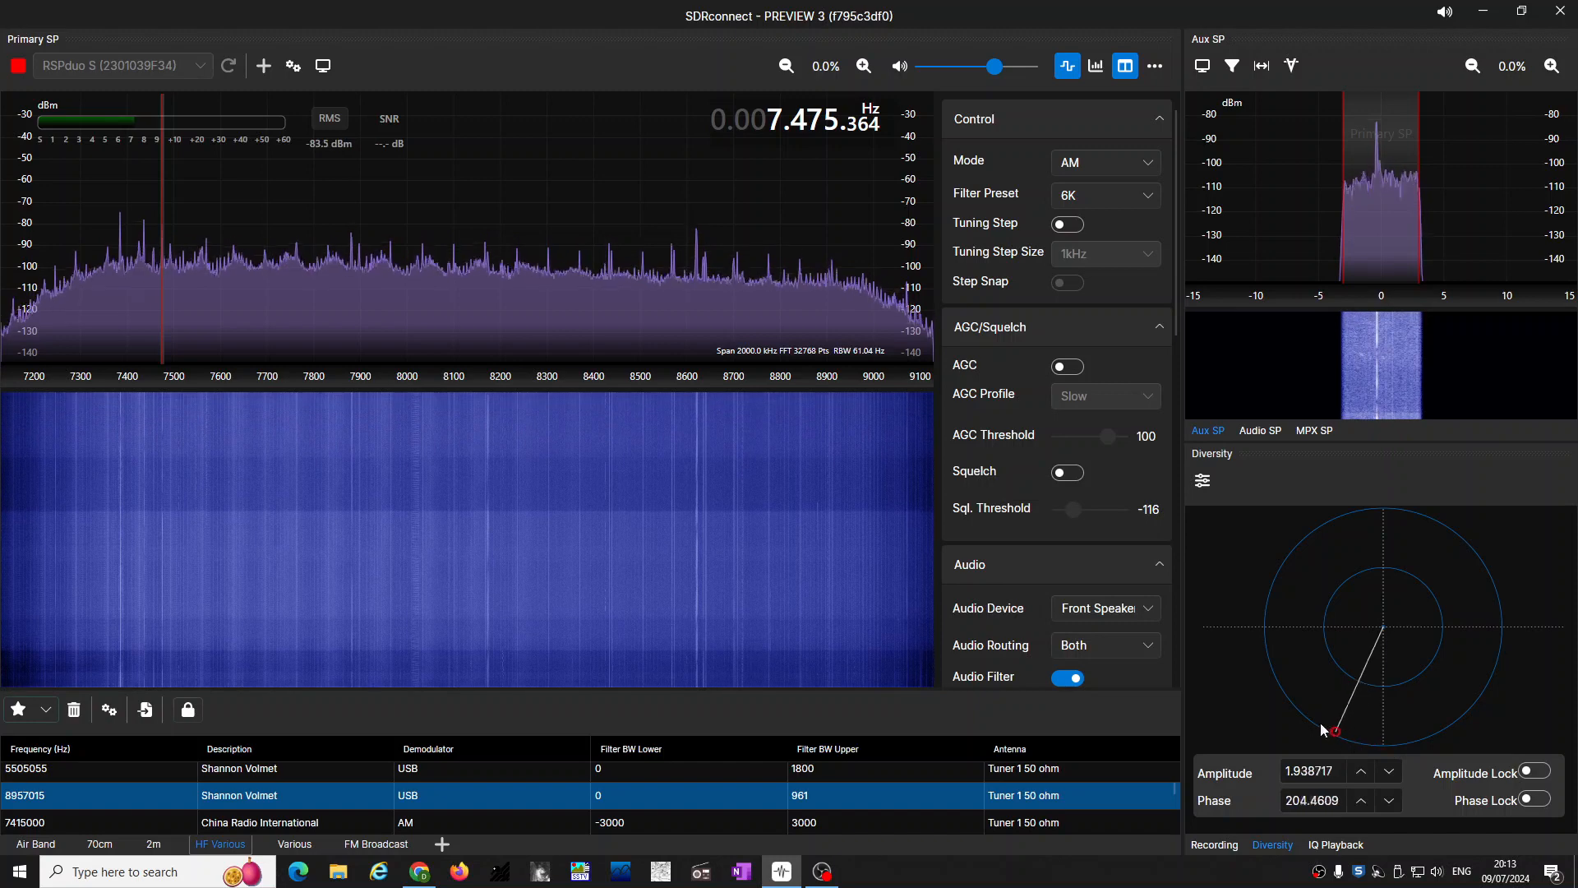
pyautogui.moveTo(1331, 730); pyautogui.dragTo(1280, 690)
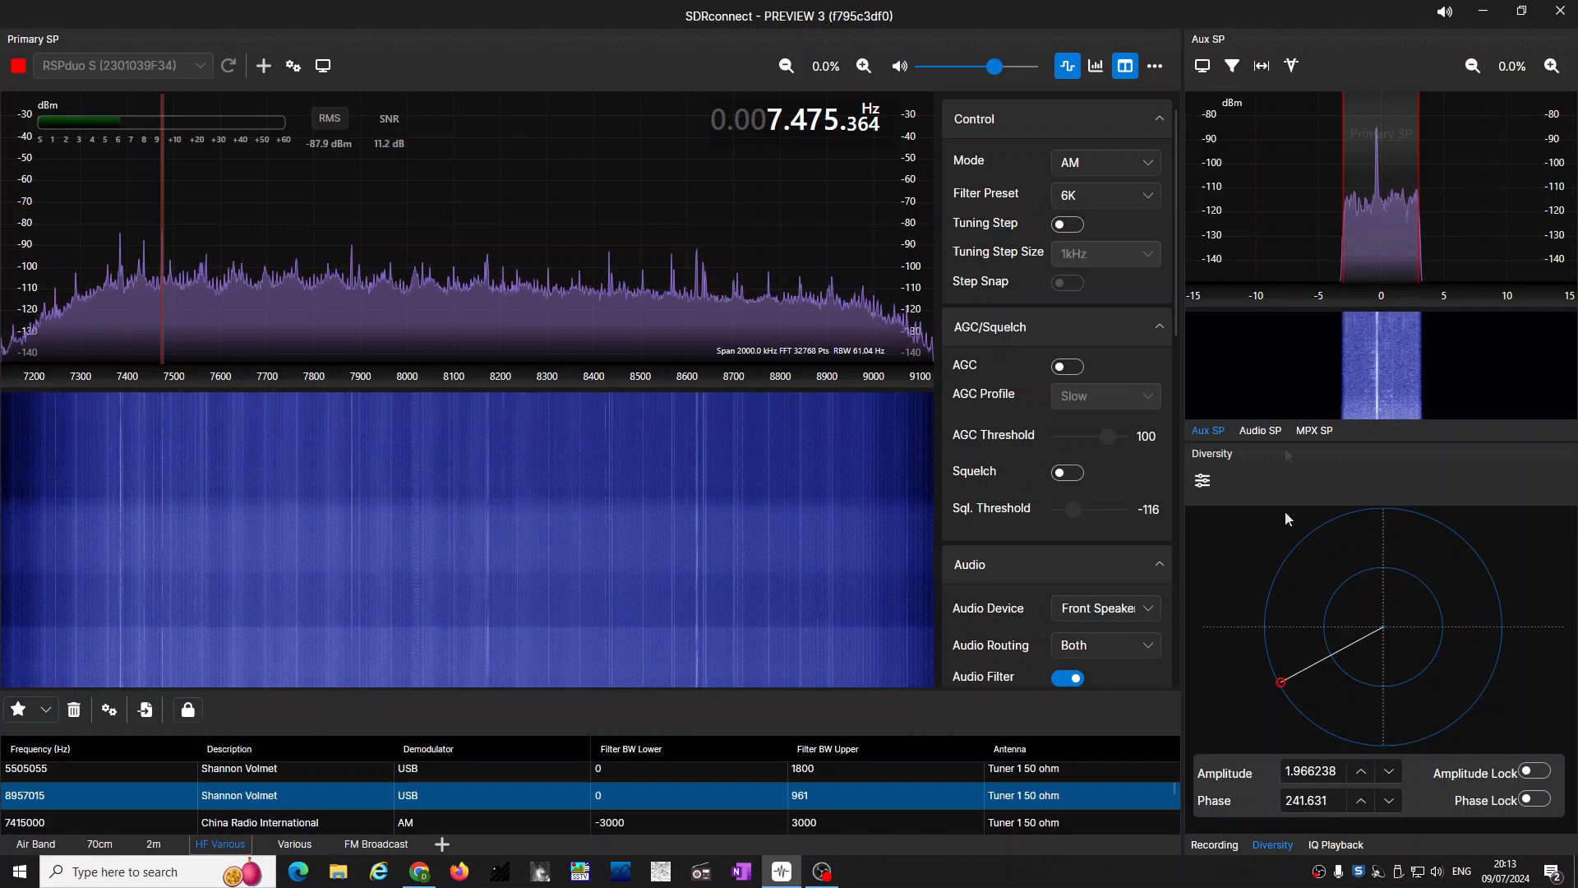
# Raise the listening volume slightly, then ease it back down a little
pyautogui.moveTo(992, 66); pyautogui.dragTo(1014, 67)
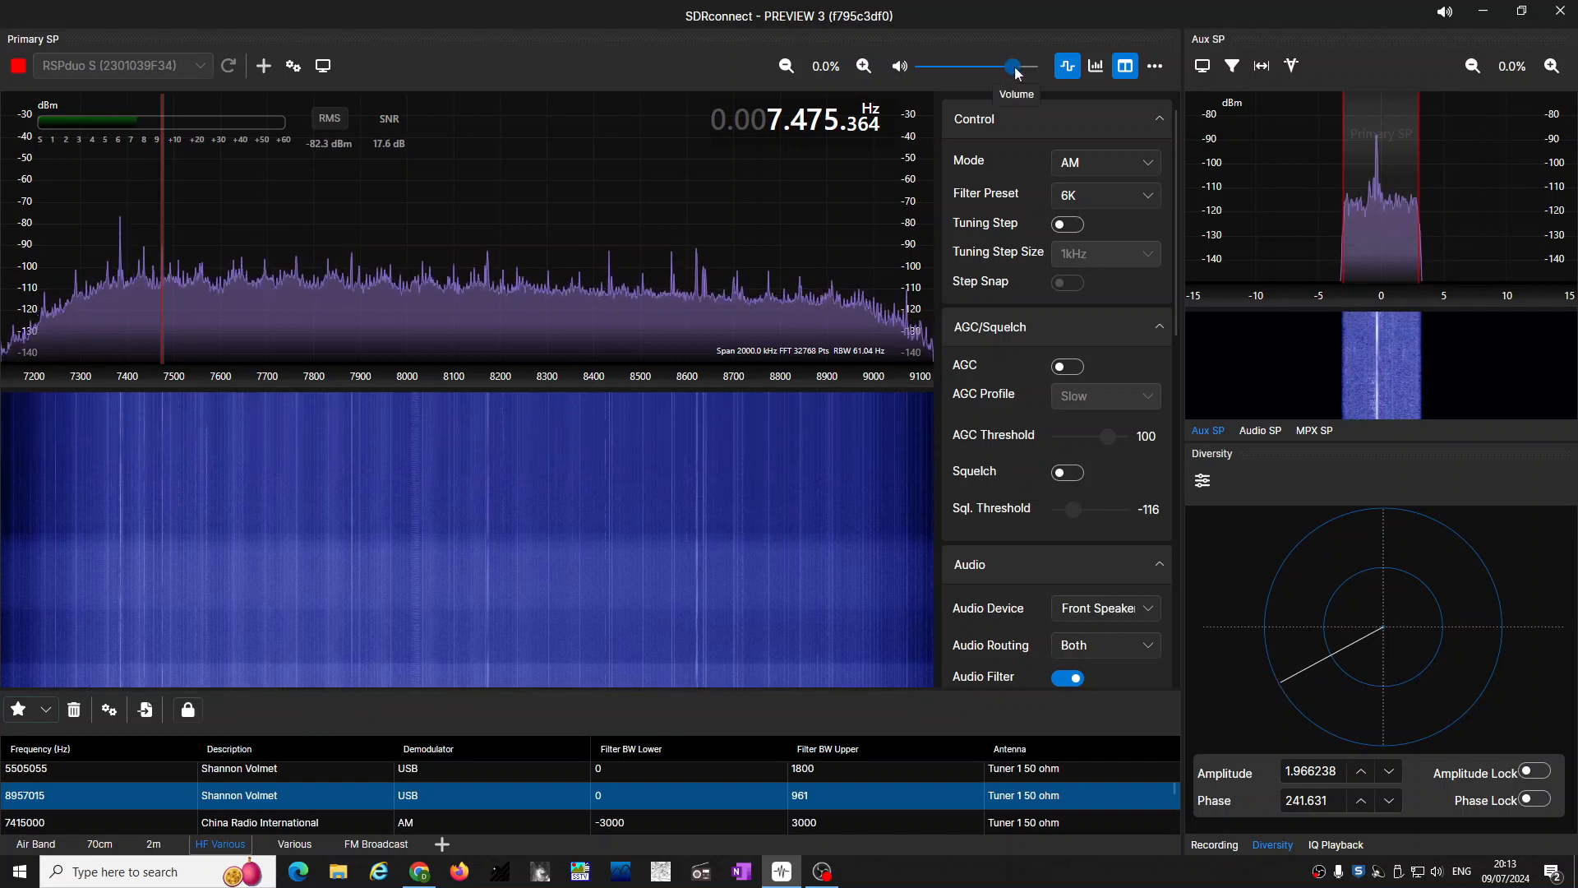
pyautogui.moveTo(1013, 67); pyautogui.dragTo(1026, 67)
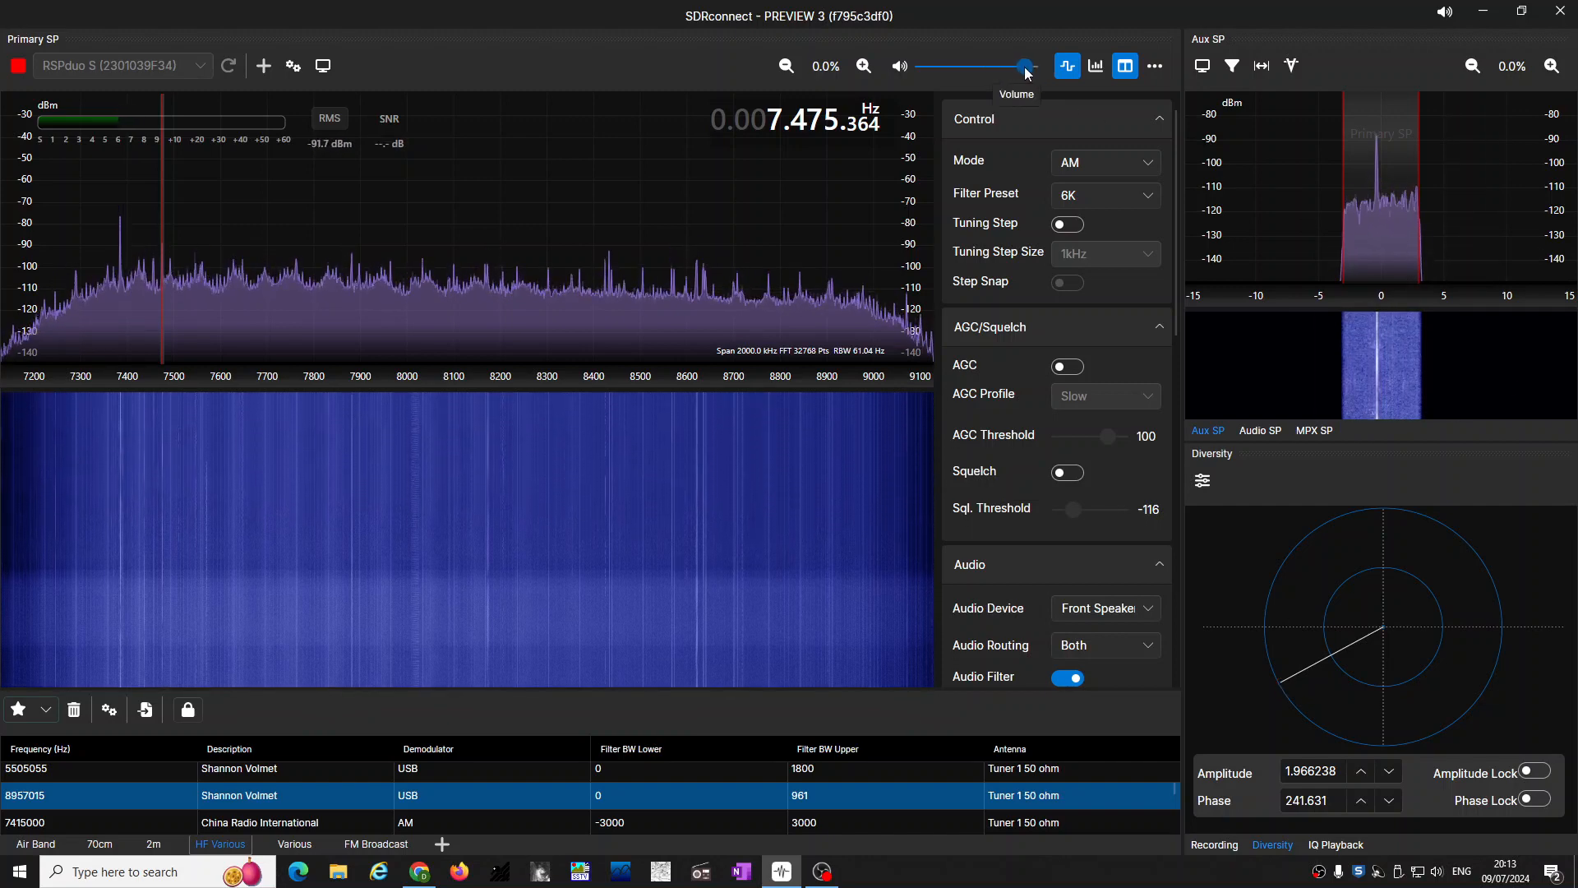
pyautogui.moveTo(1026, 68); pyautogui.dragTo(1001, 68)
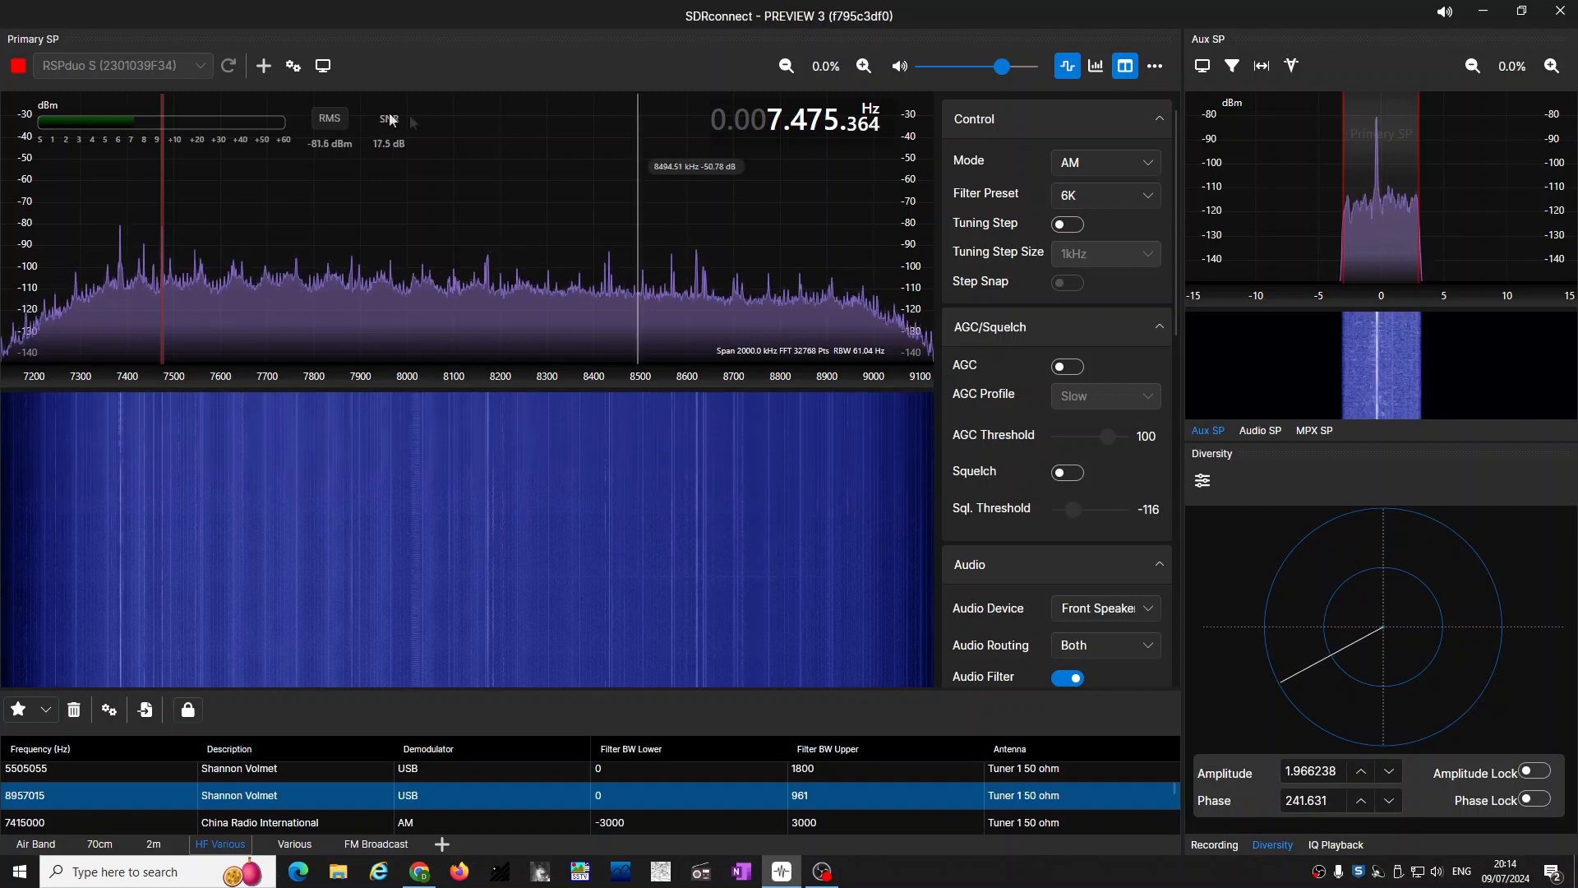
# Open the RSPduo device settings and switch diversity off
pyautogui.click(293, 65)
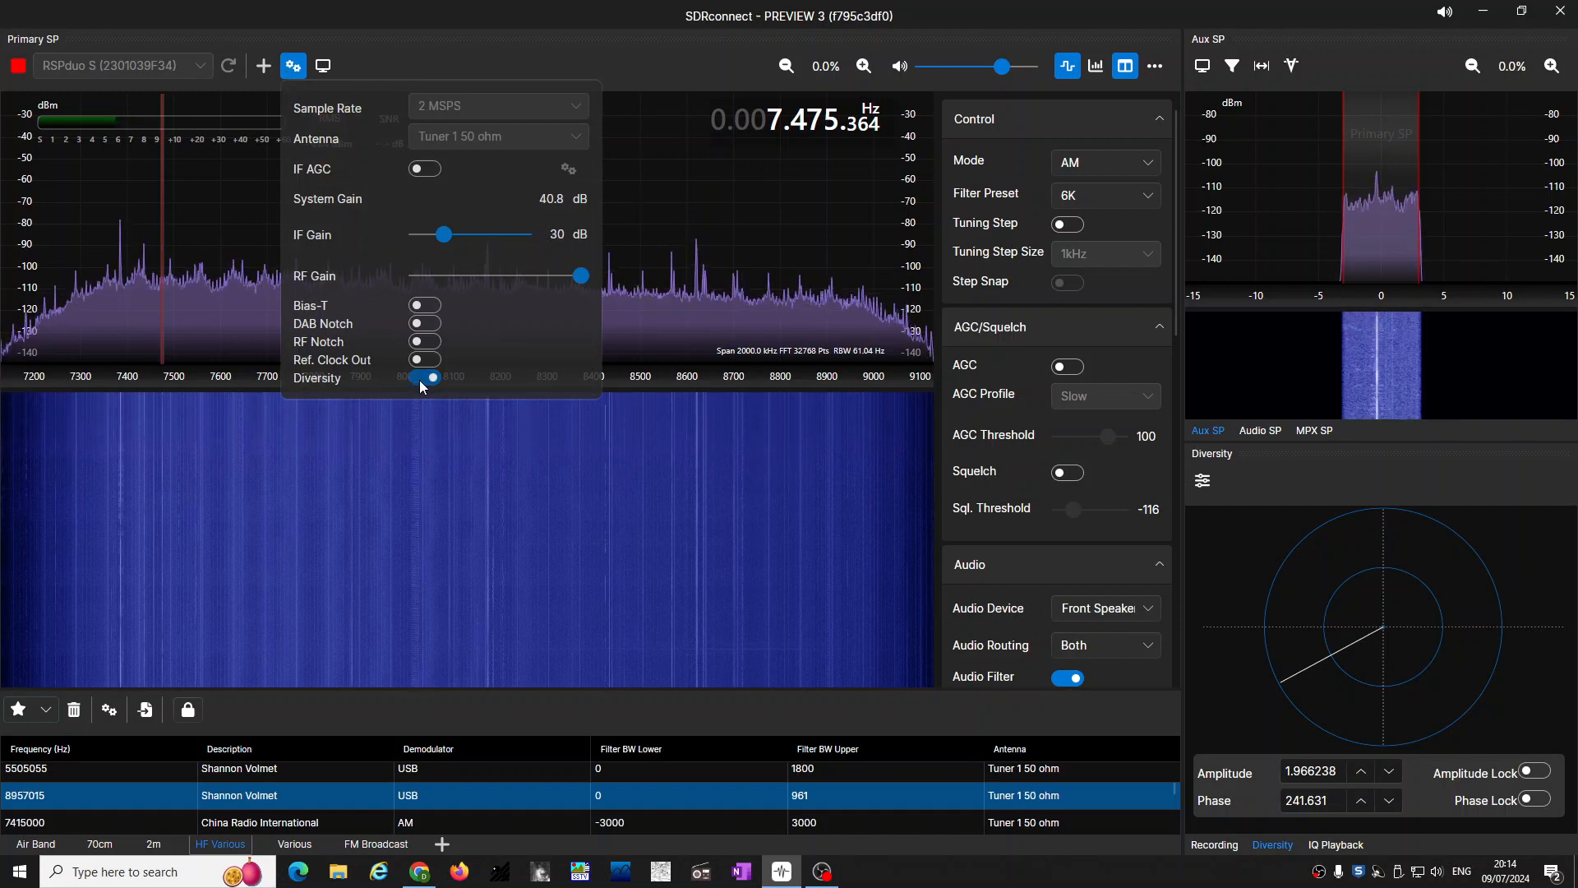
pyautogui.click(424, 377)
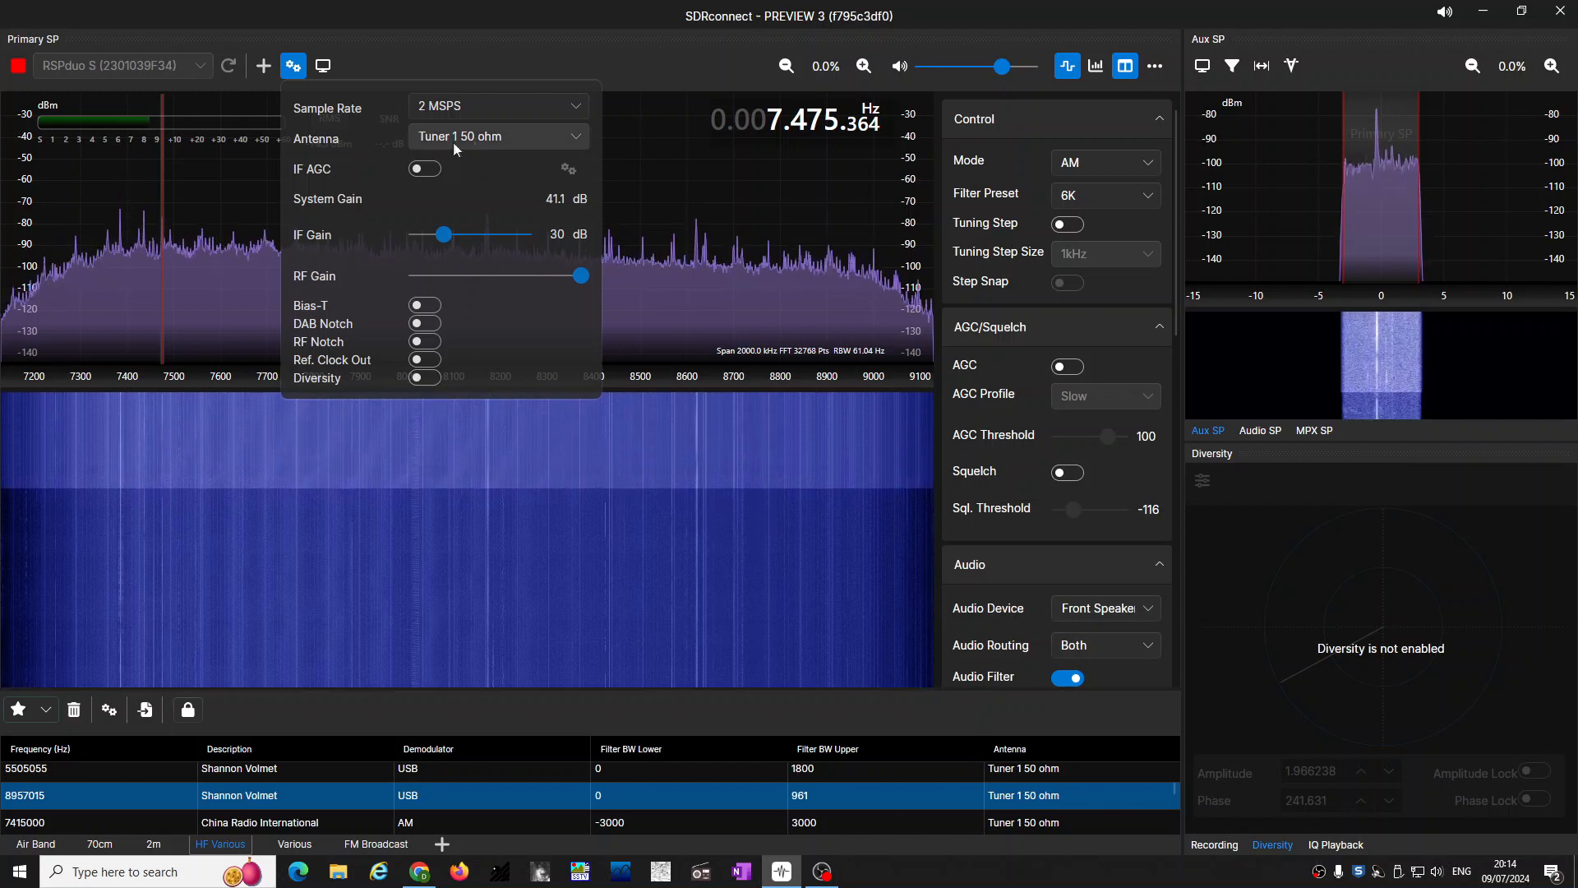
# Change the antenna input to Tuner 2 50 ohm
pyautogui.click(498, 137)
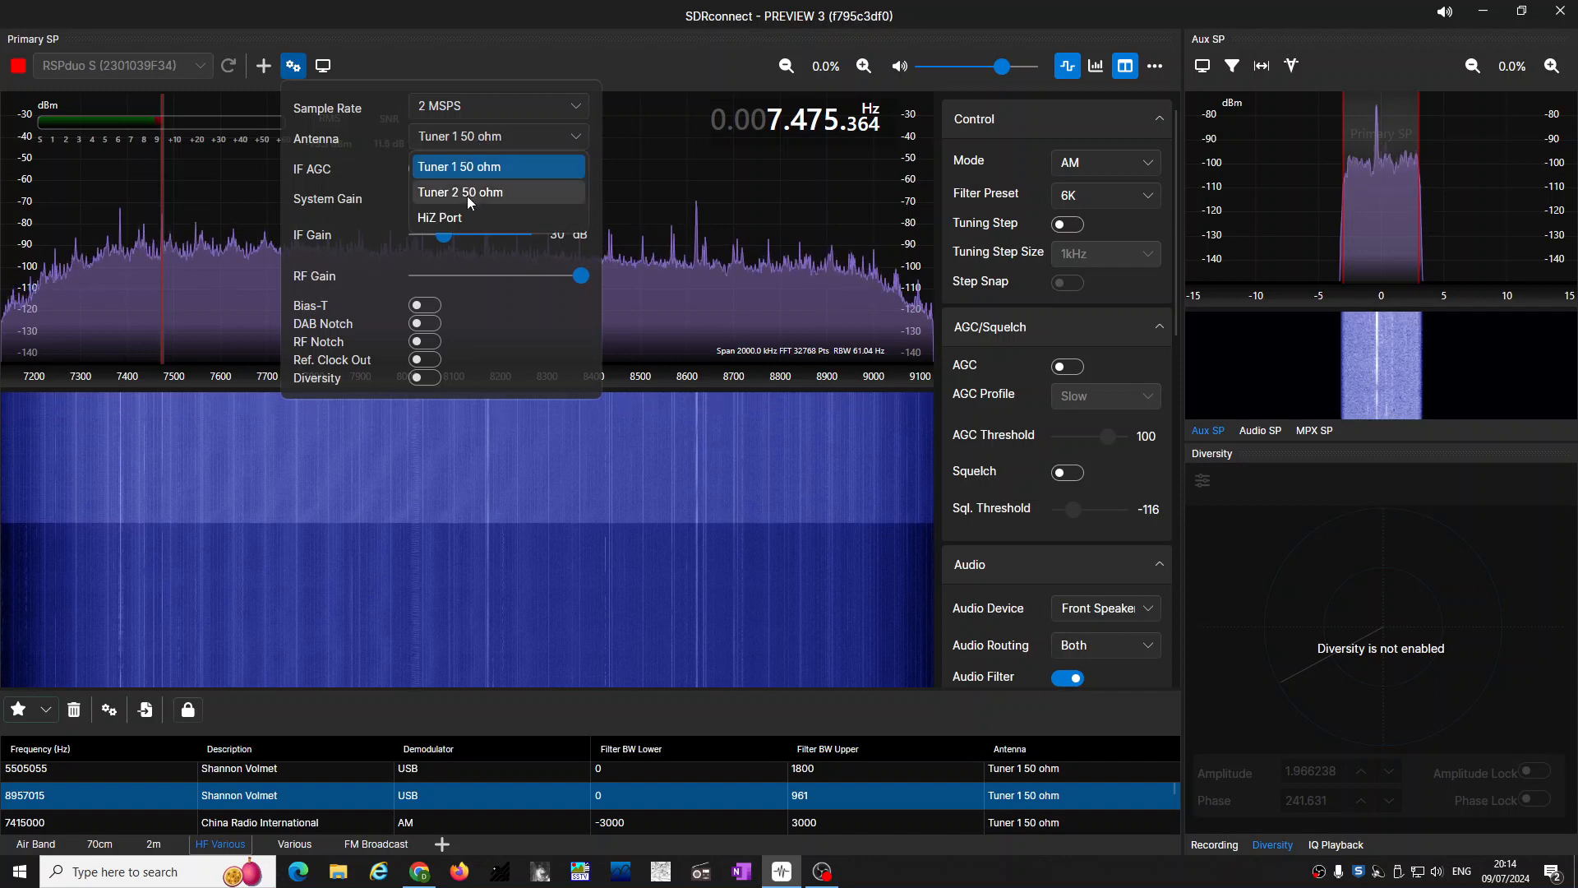
pyautogui.click(459, 192)
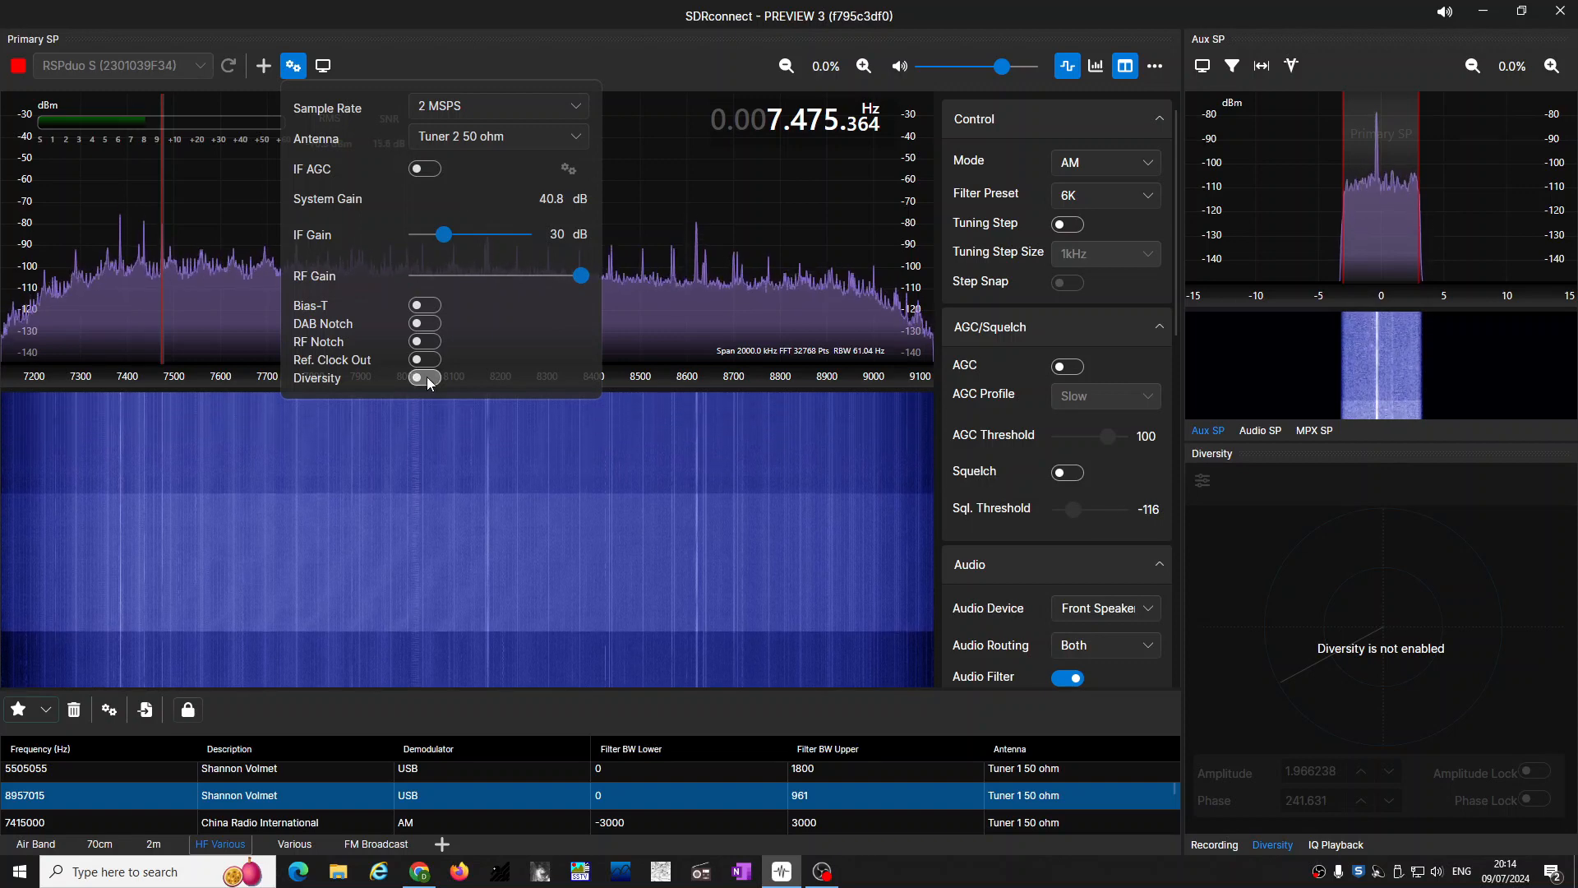
# Re-enable diversity at amplitude 1.81, phase 246°, and lower the listening volume
pyautogui.click(424, 377)
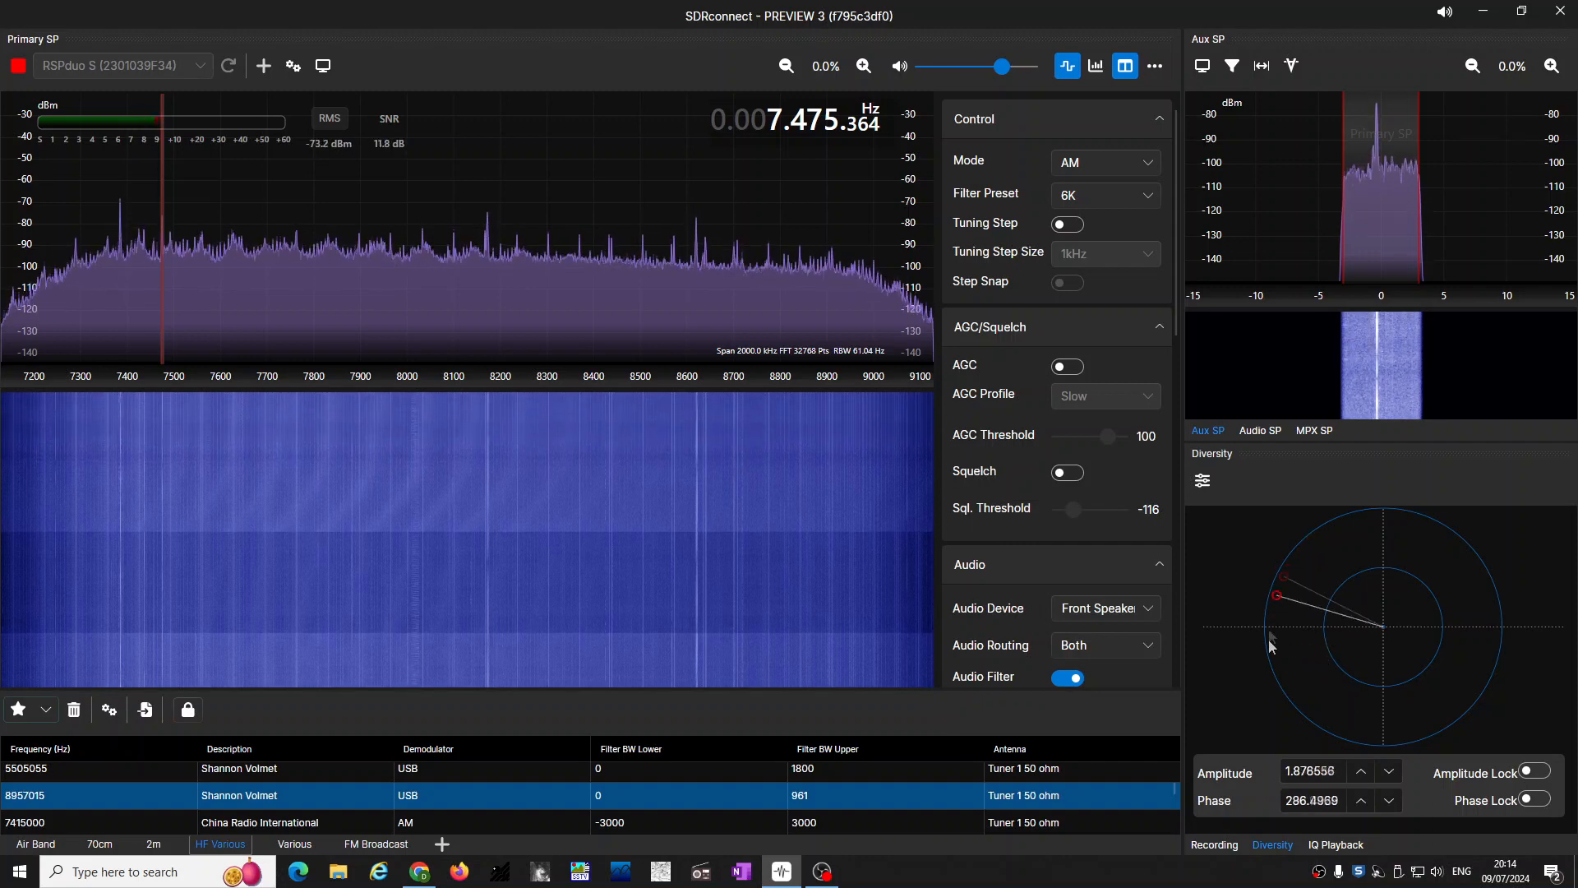
pyautogui.moveTo(1276, 595); pyautogui.dragTo(1281, 682)
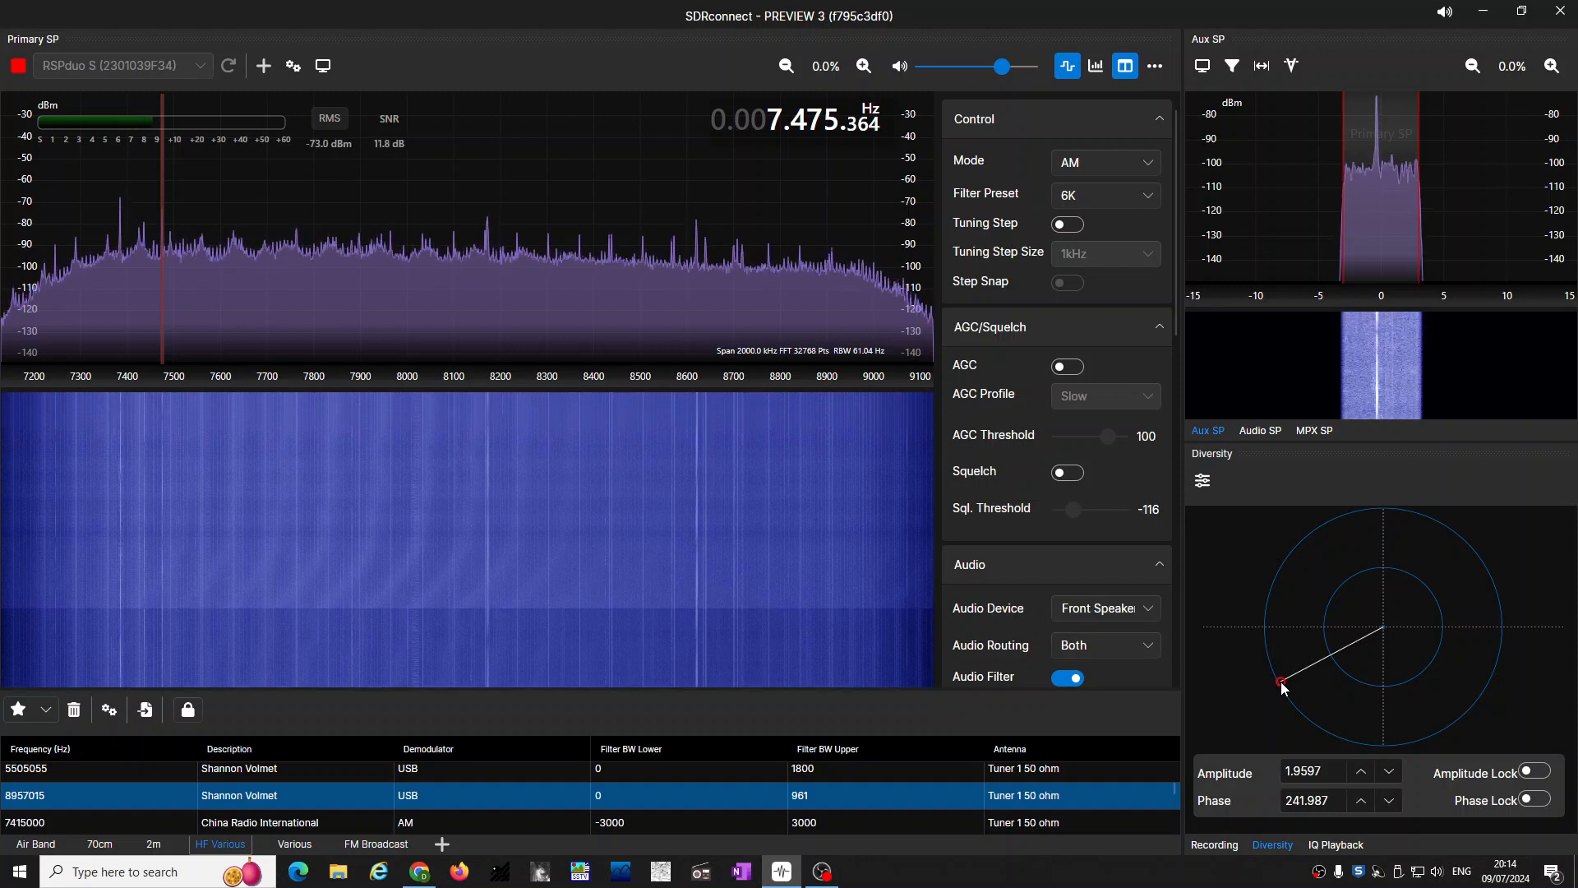
pyautogui.moveTo(1281, 682); pyautogui.dragTo(1350, 694)
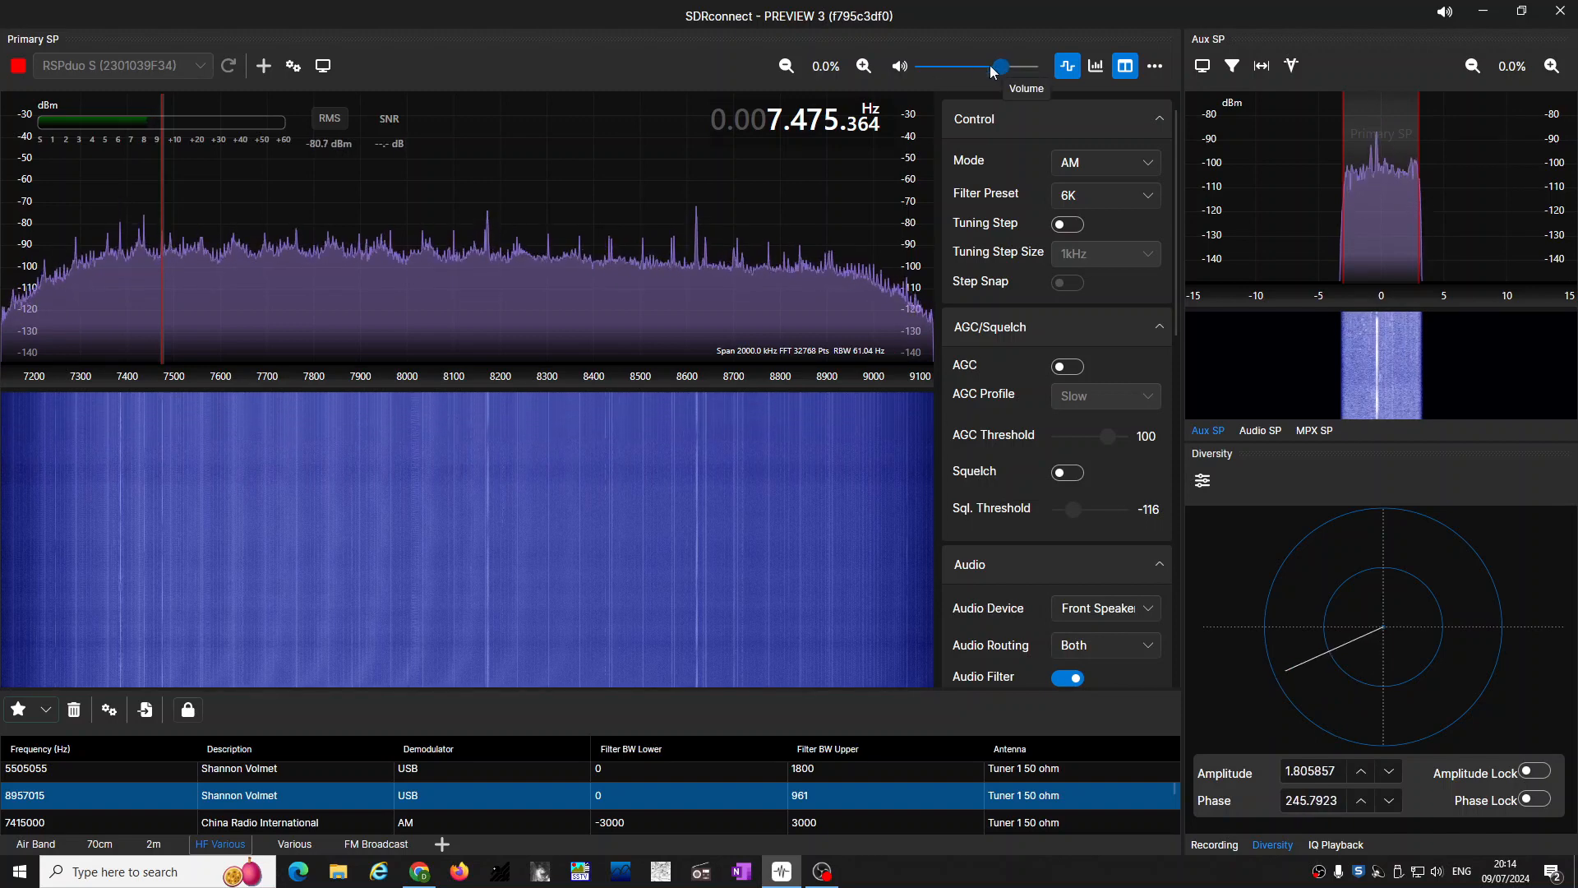
pyautogui.moveTo(1001, 67); pyautogui.dragTo(951, 66)
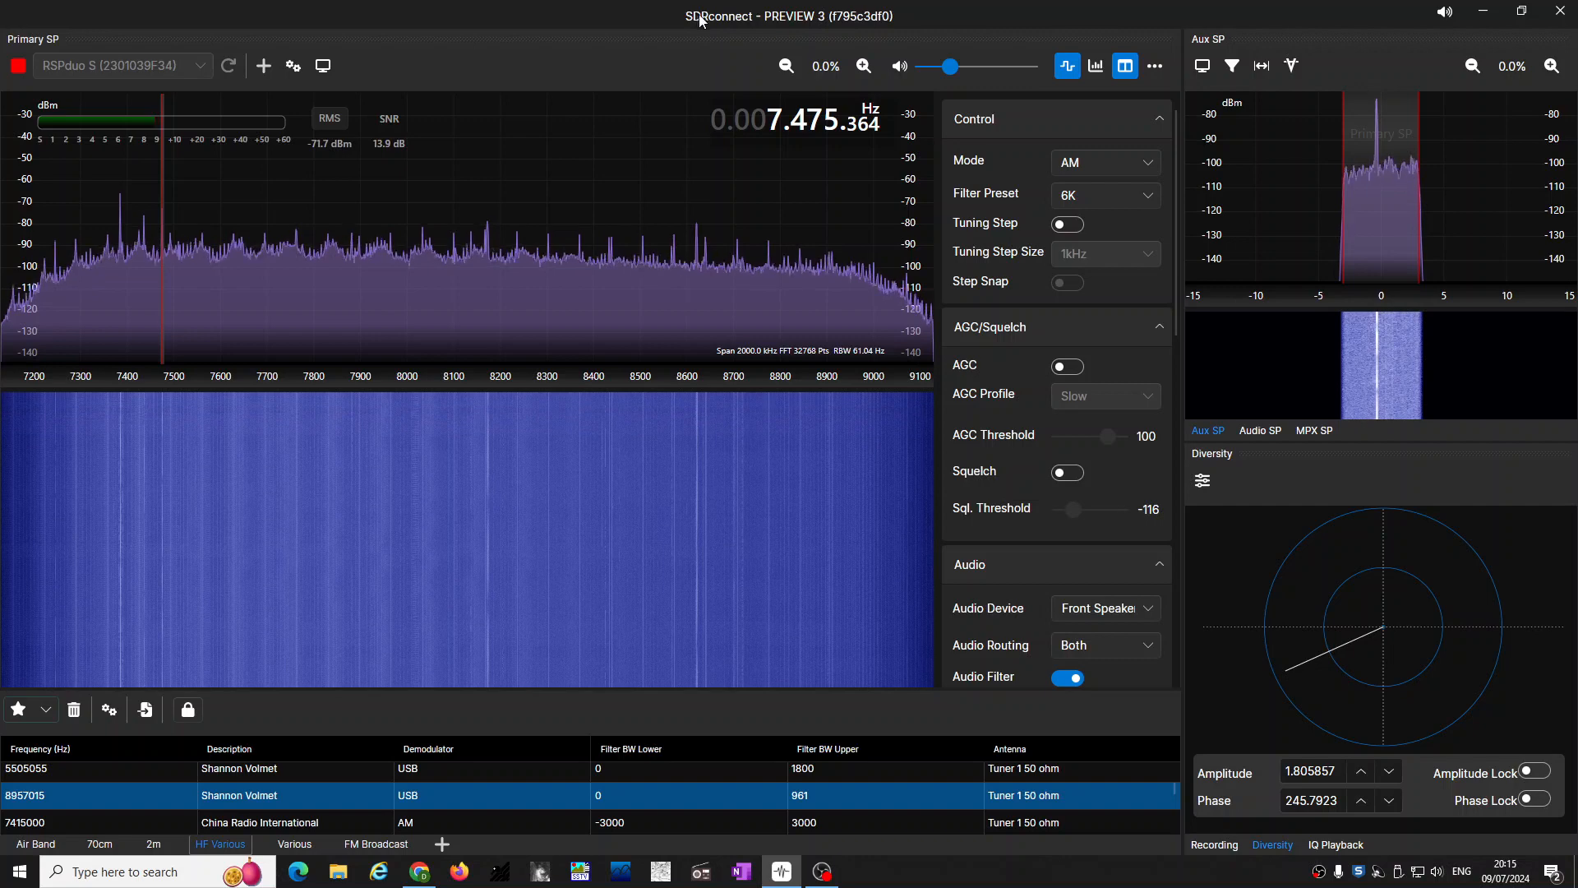
pyautogui.moveTo(101, 76)
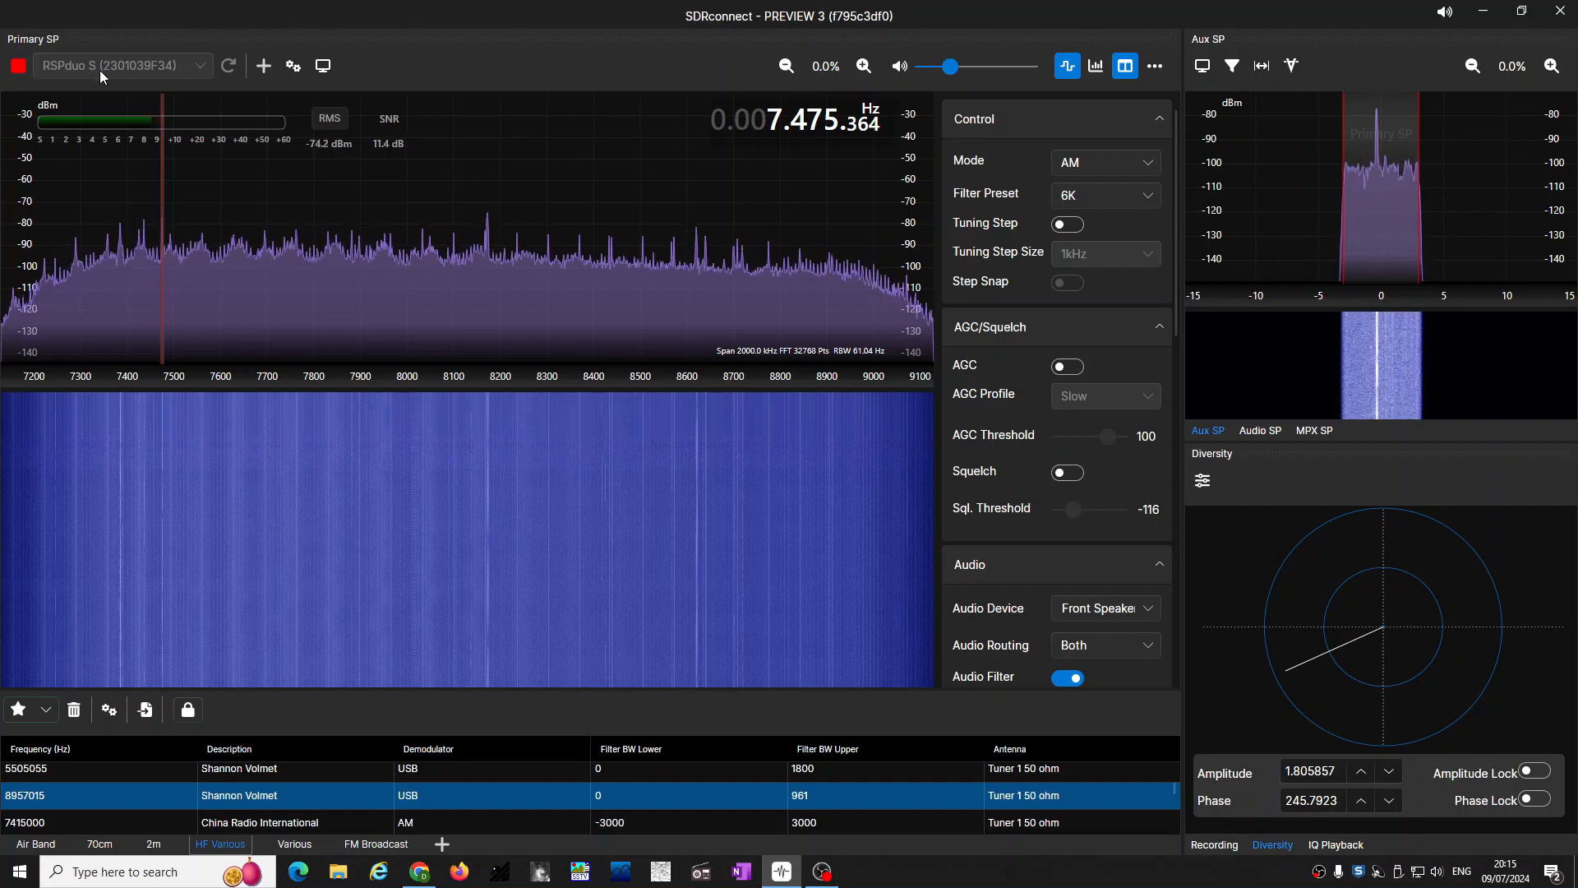